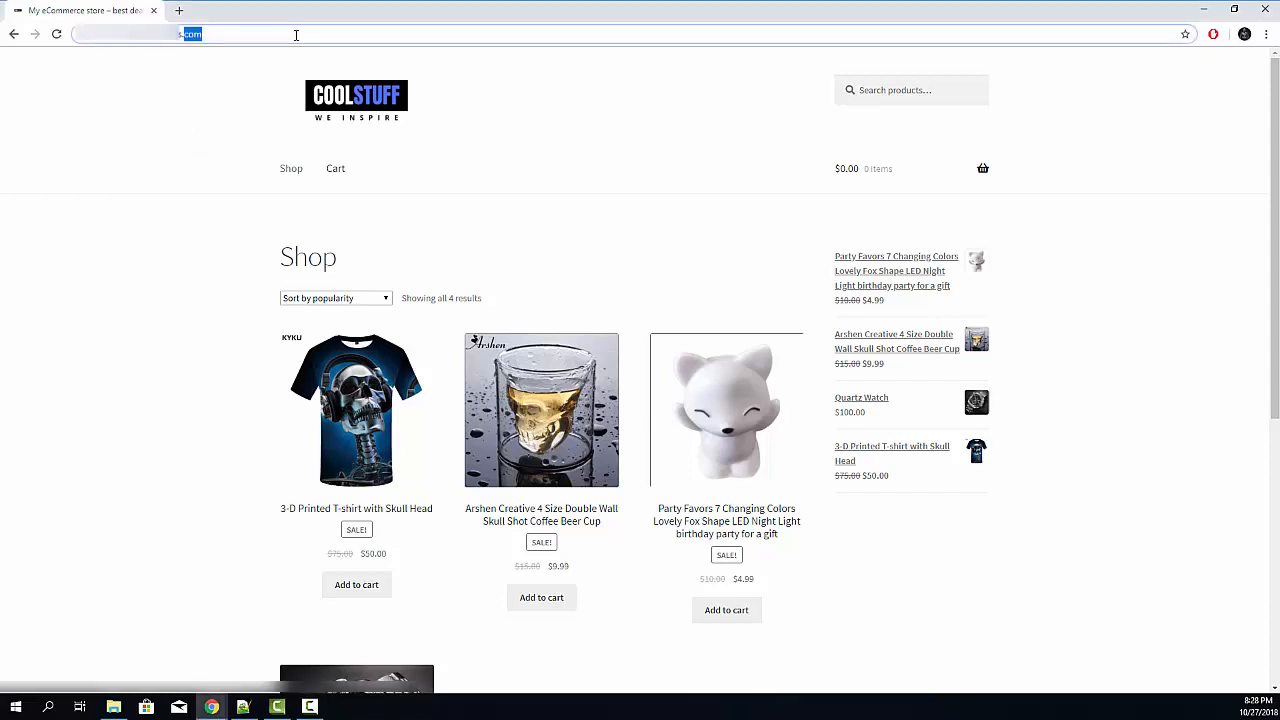
Go to /wp-admin and log in to reach the store's admin Dashboard
type("/wp-admin%2F&reauth=1")
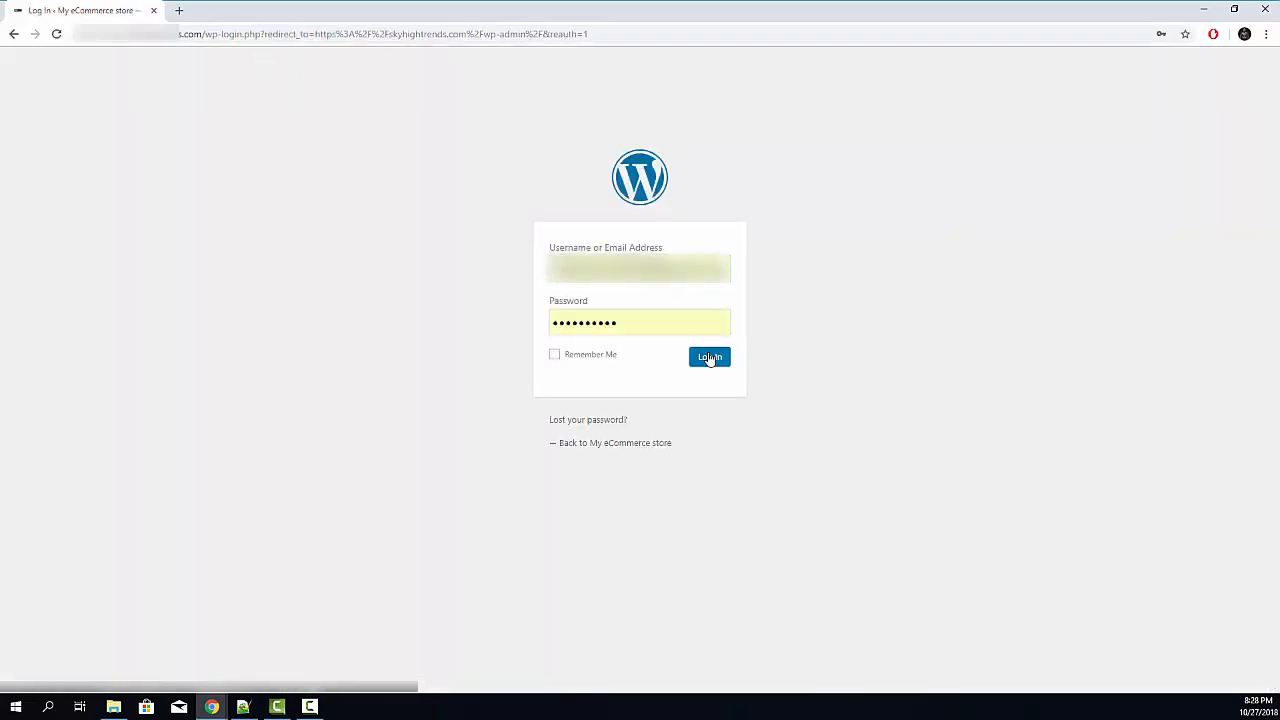
left_click(708, 356)
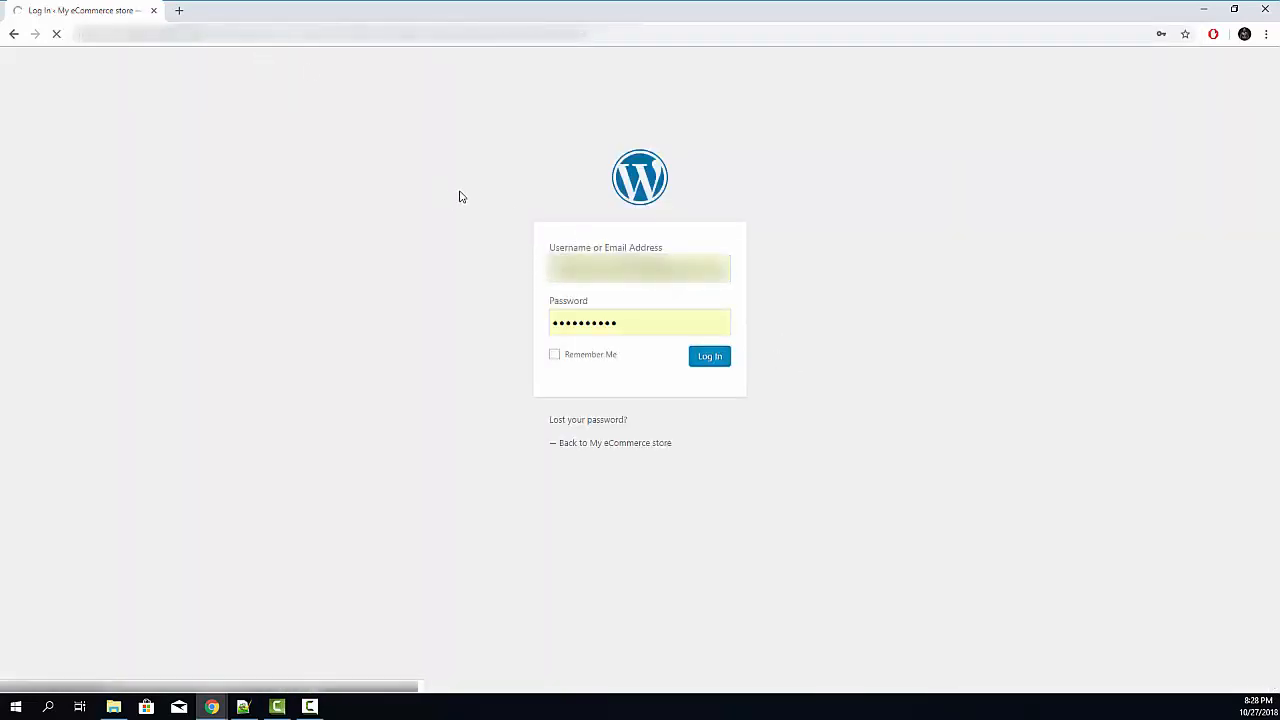
left_click(708, 356)
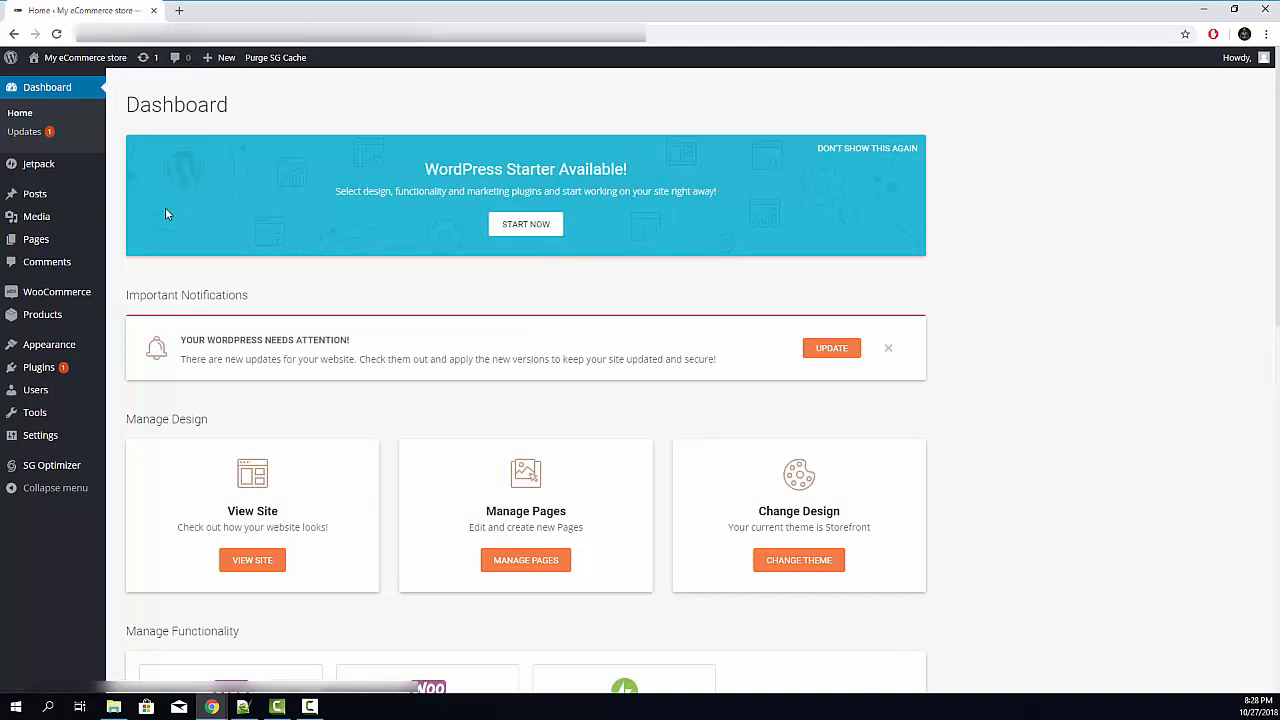
Navigate from Plugins in the sidebar to the Add New plugins page
left_click(40, 368)
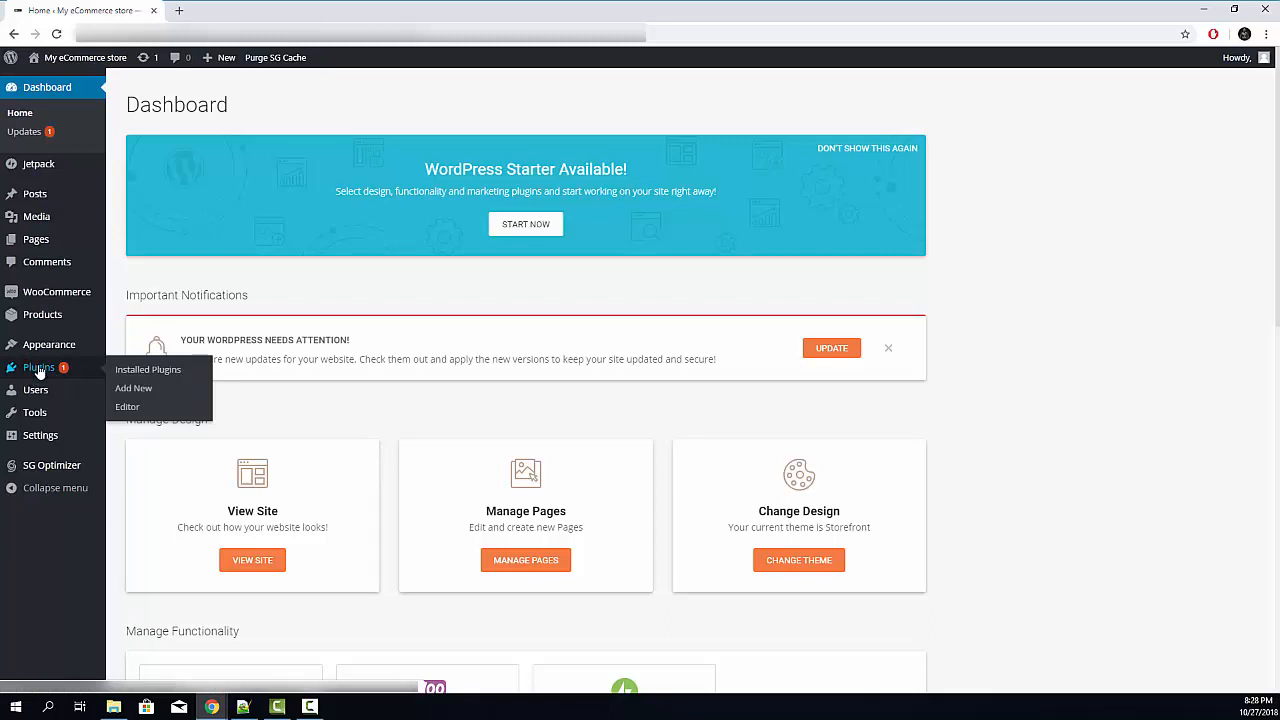
mouse_move(132, 388)
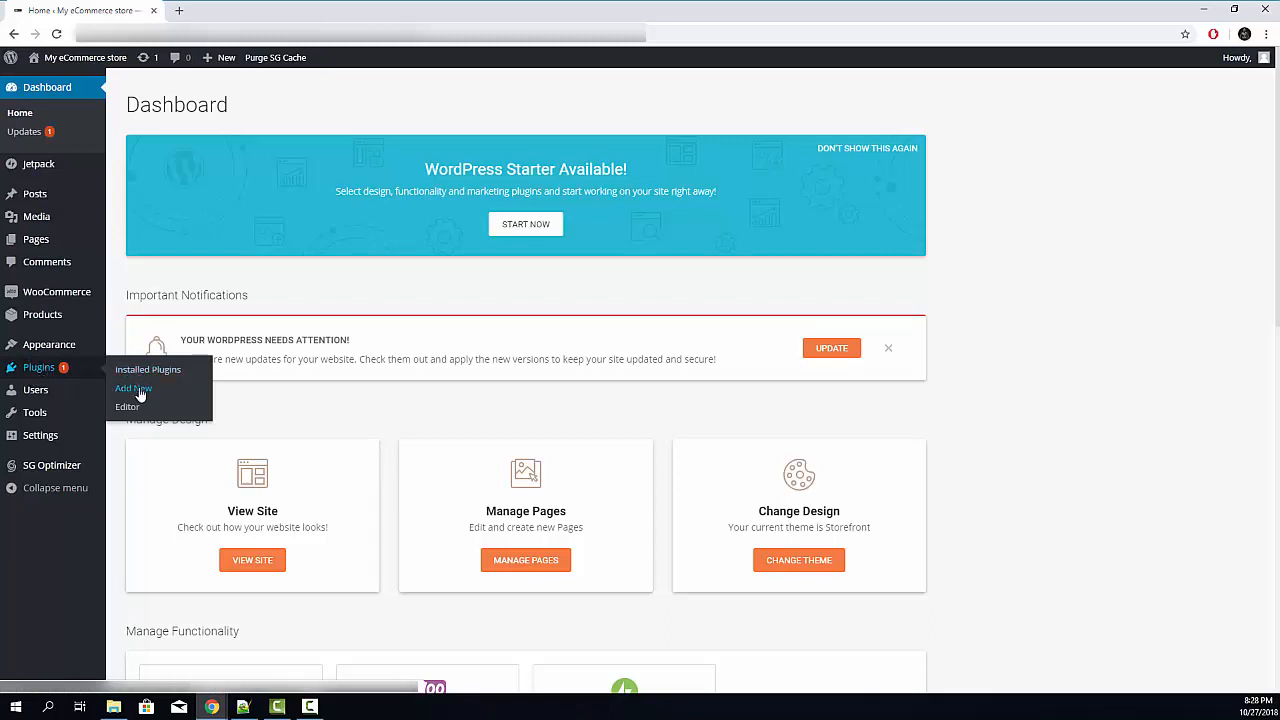
left_click(132, 388)
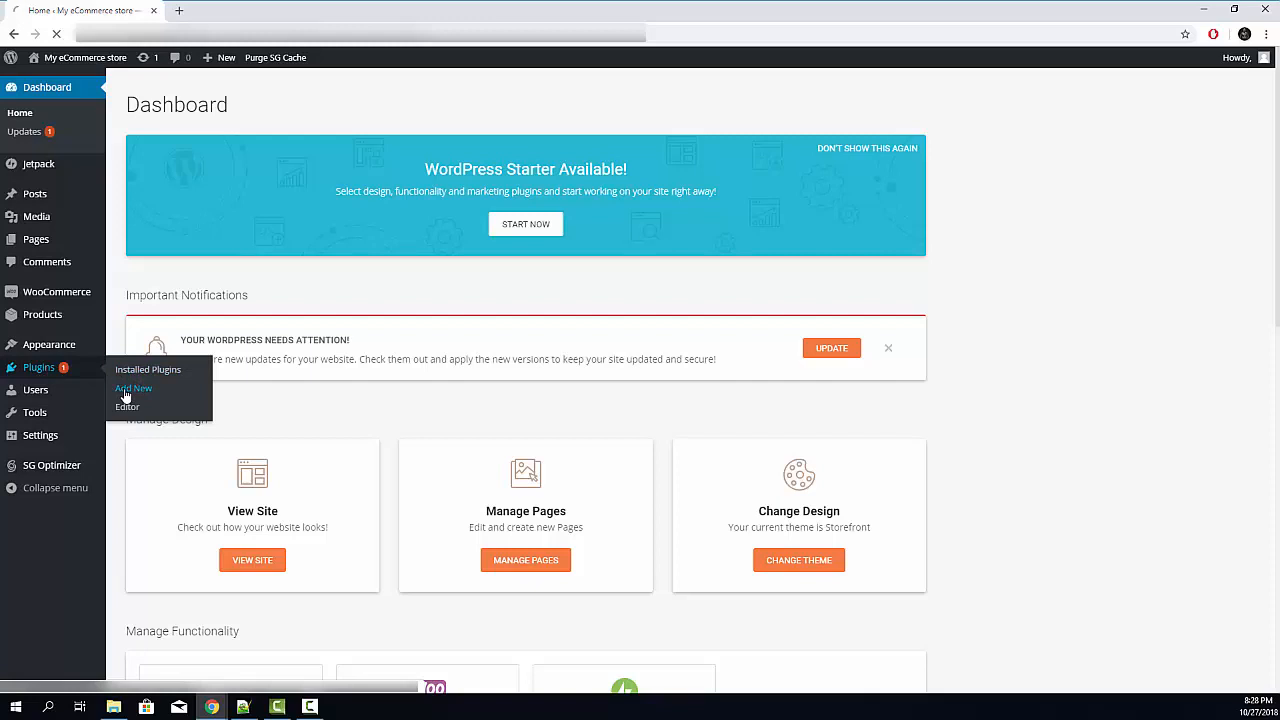
left_click(132, 388)
type("c")
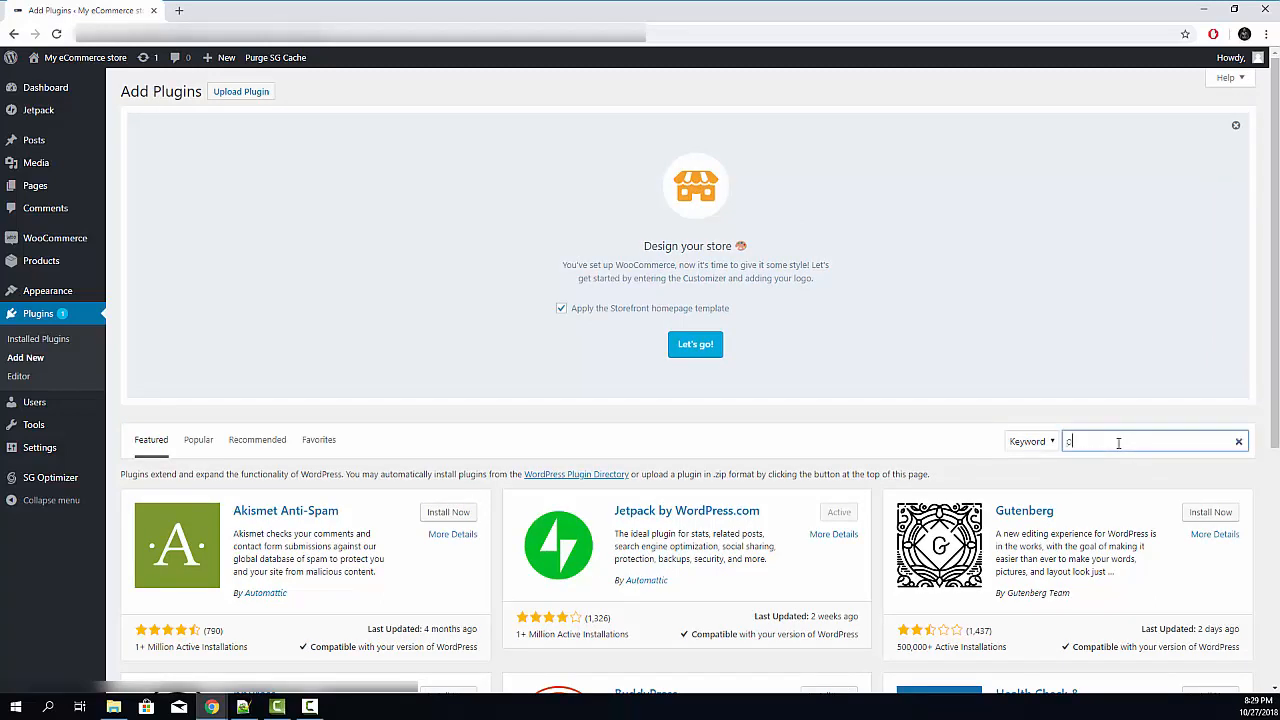
Search plugins for 'paypal' and install WooCommerce PayPal Checkout Payment Gateway
type("paypal")
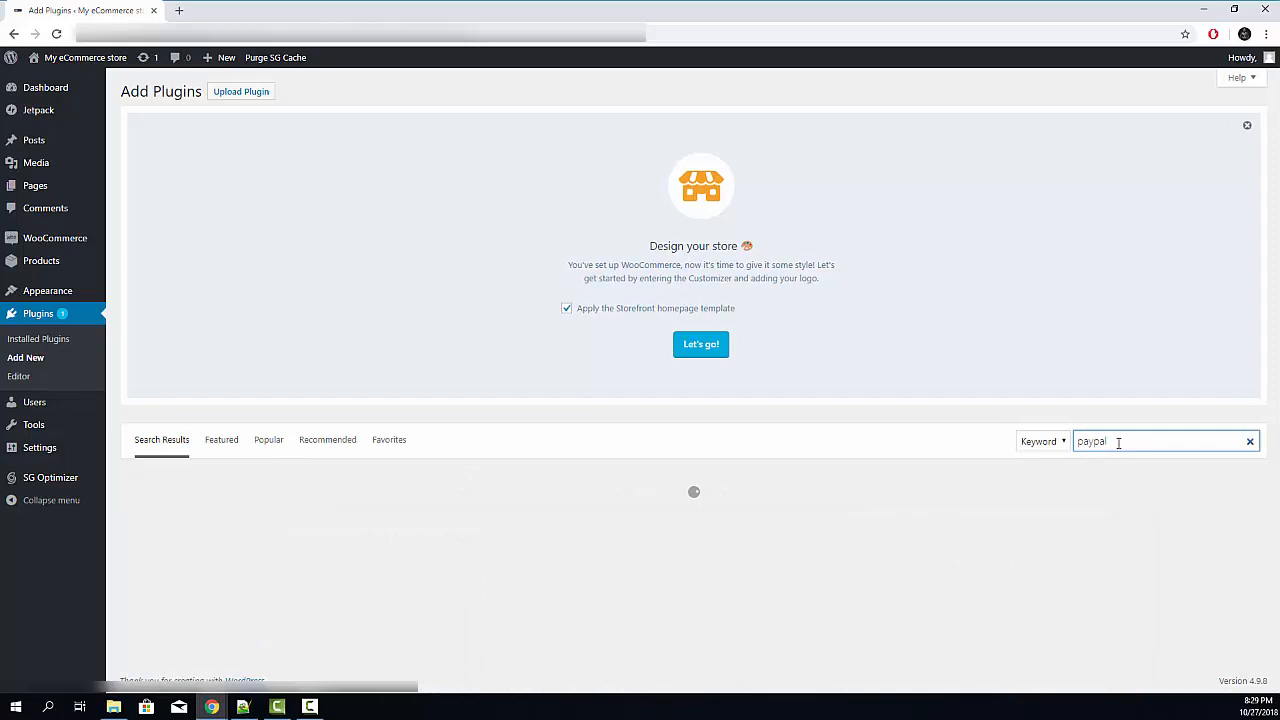
key("Return")
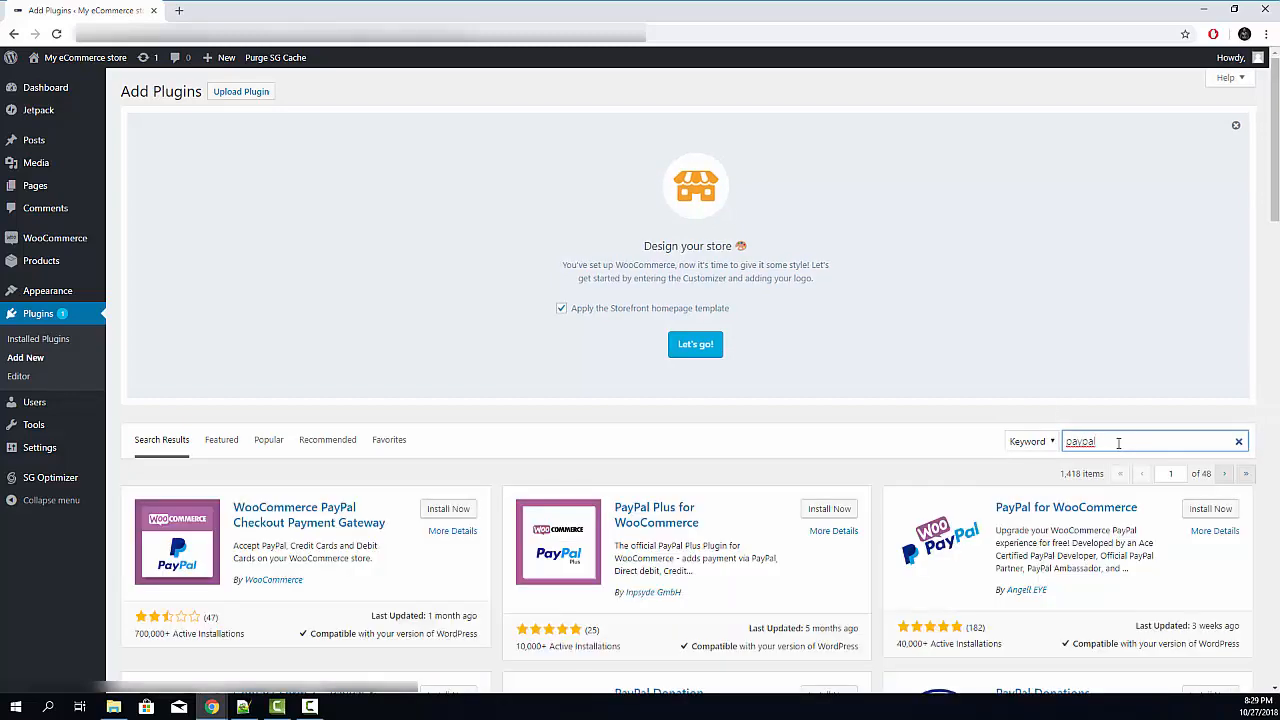
scroll("down", 3)
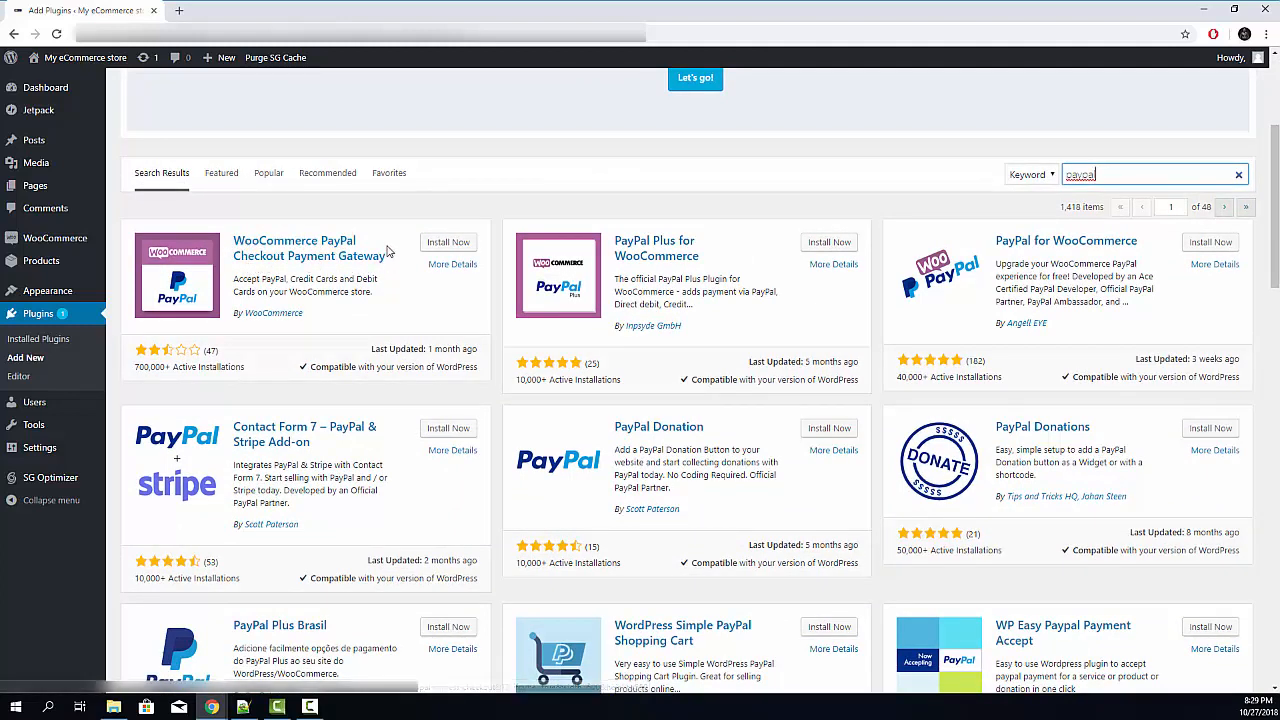
left_click(448, 242)
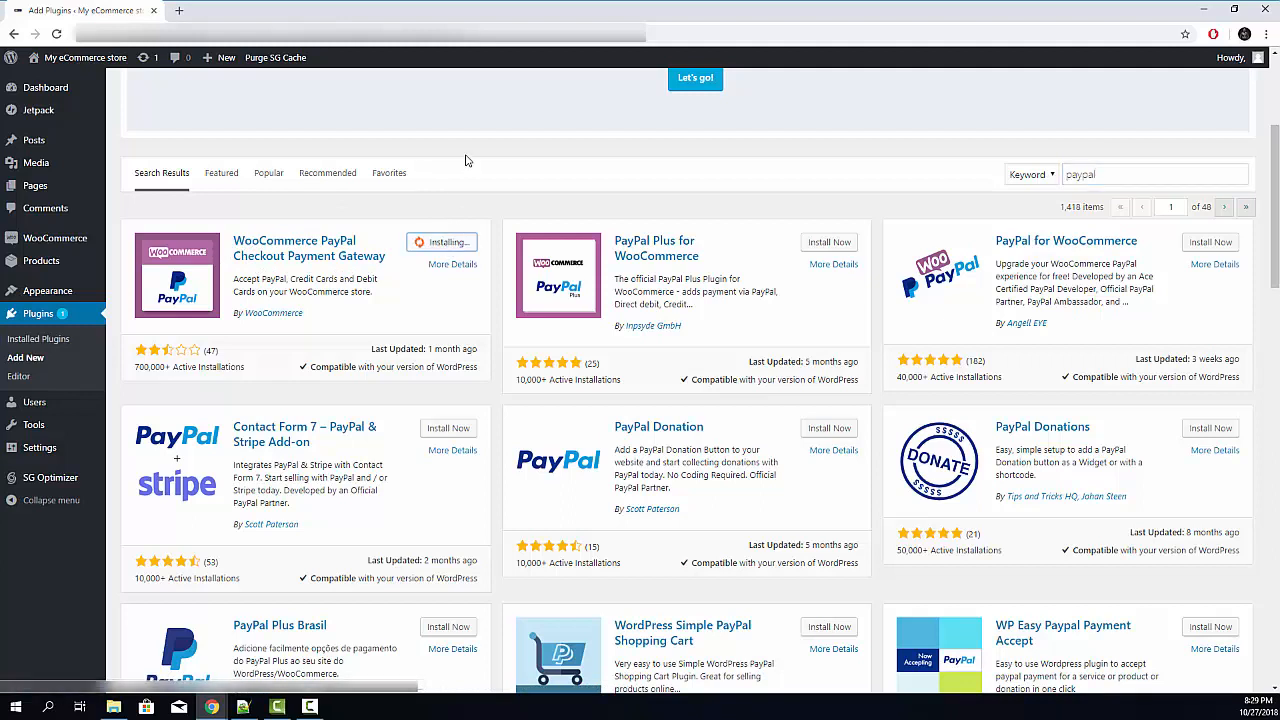
mouse_move(444, 184)
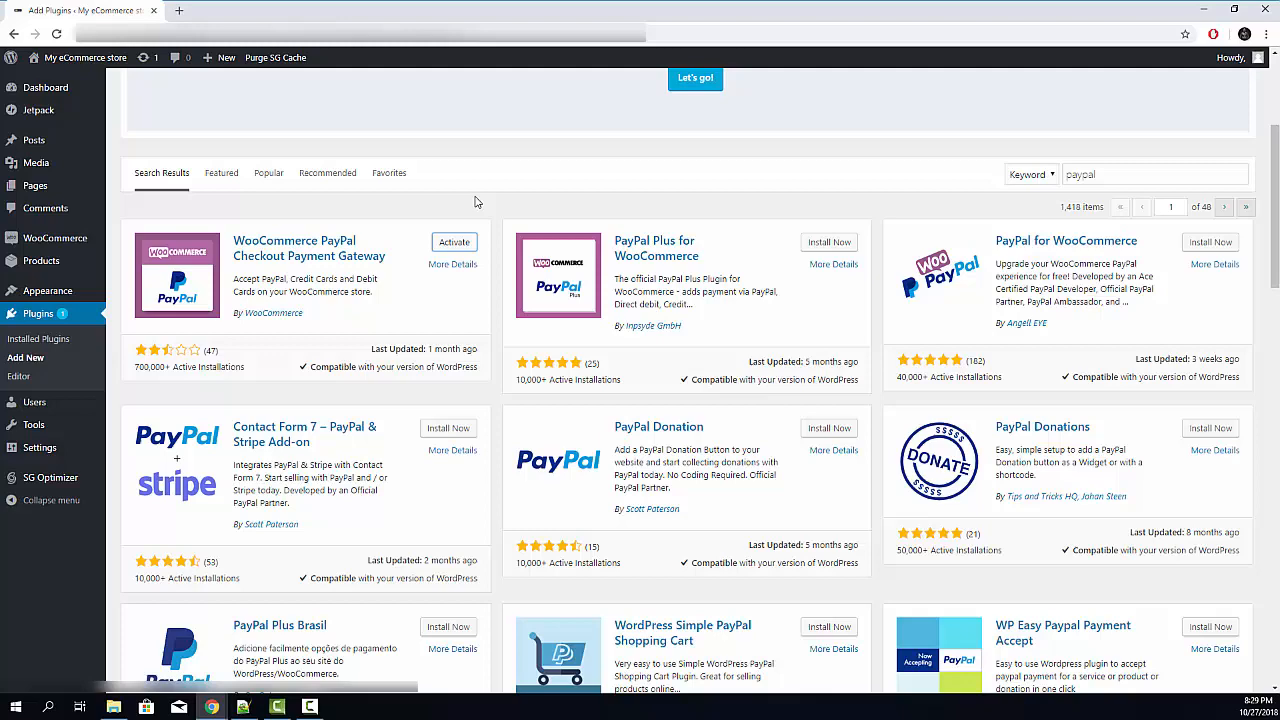
Activate the newly installed PayPal Checkout plugin
left_click(454, 242)
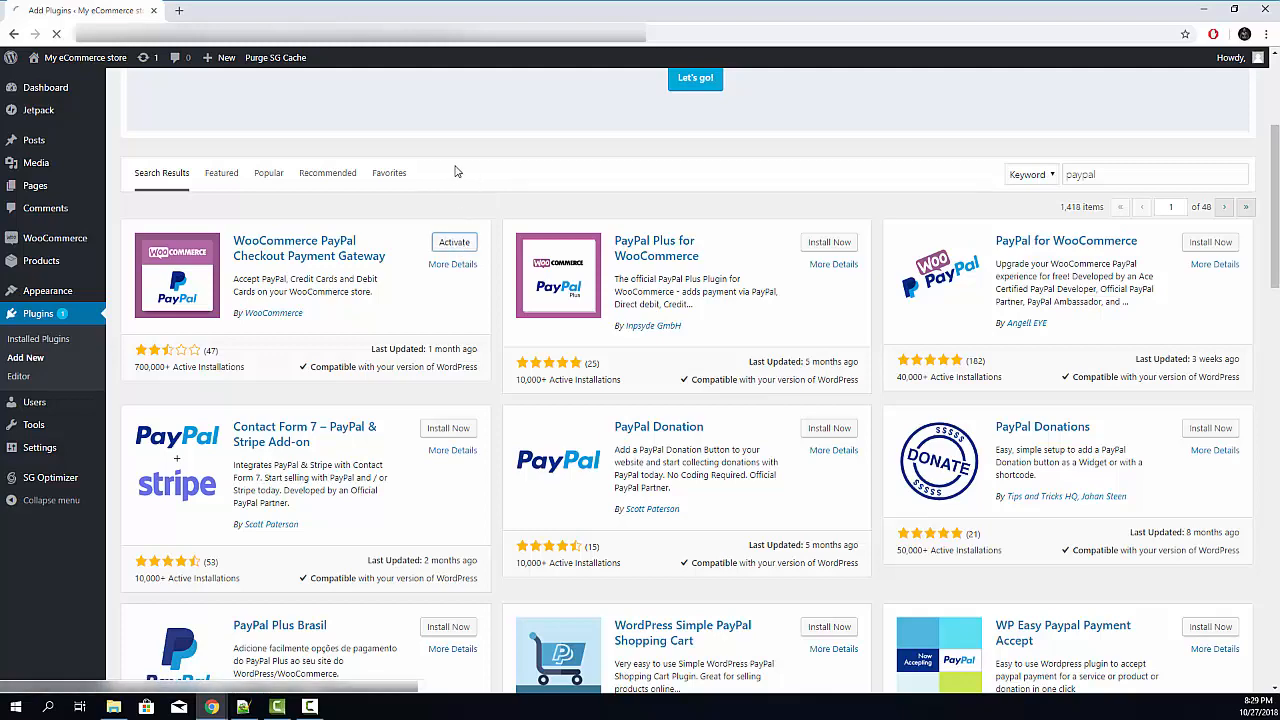
left_click(454, 242)
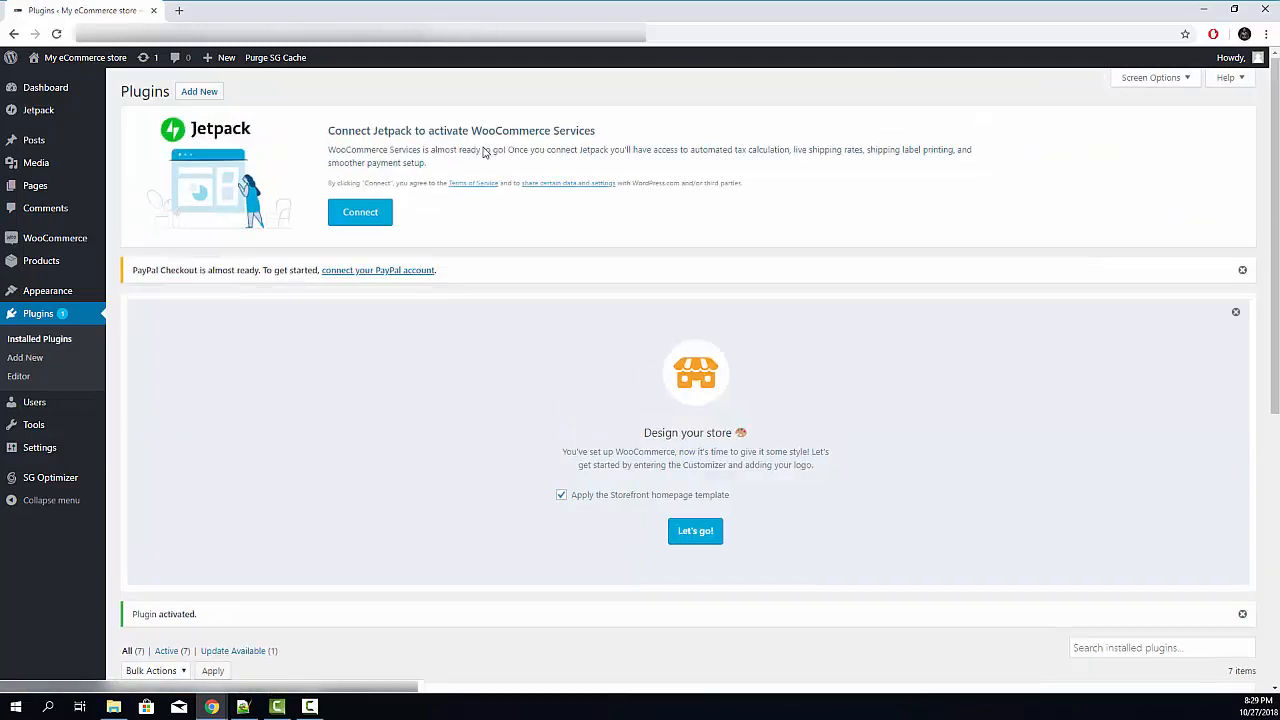
mouse_move(332, 204)
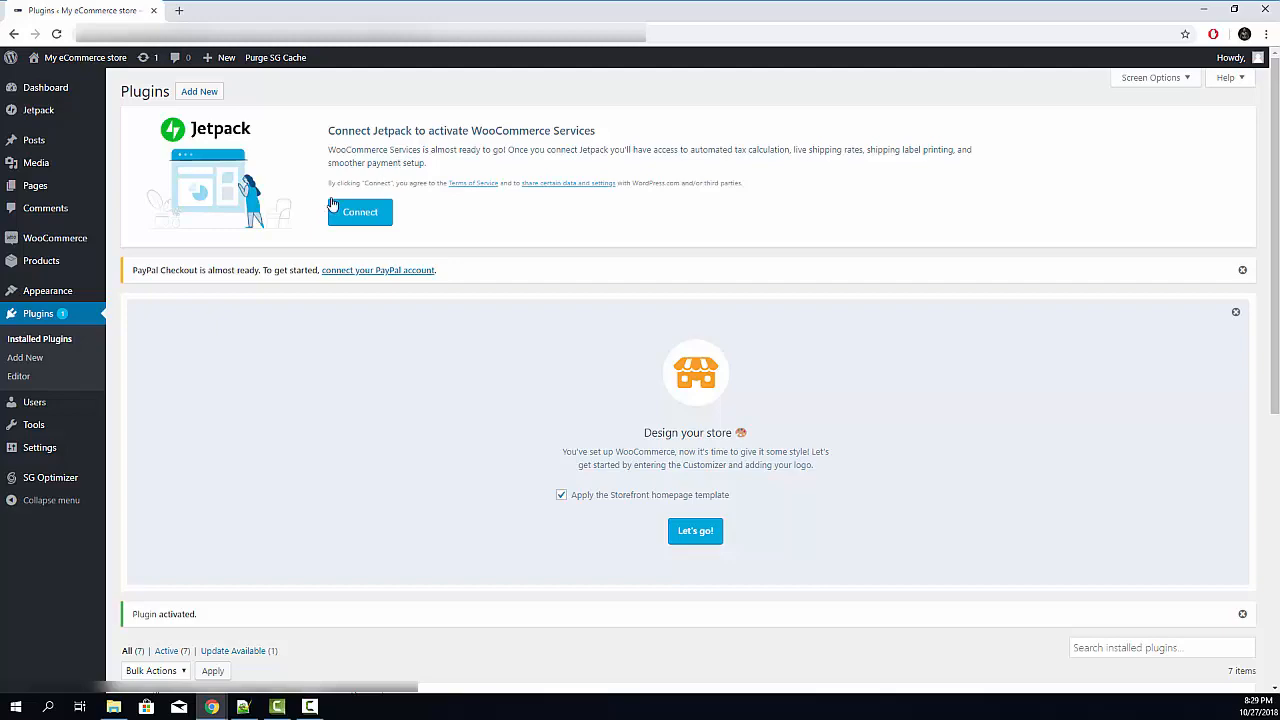
Go to Settings under WooCommerce PayPal Checkout Gateway in the installed plugins list
scroll("down", 3)
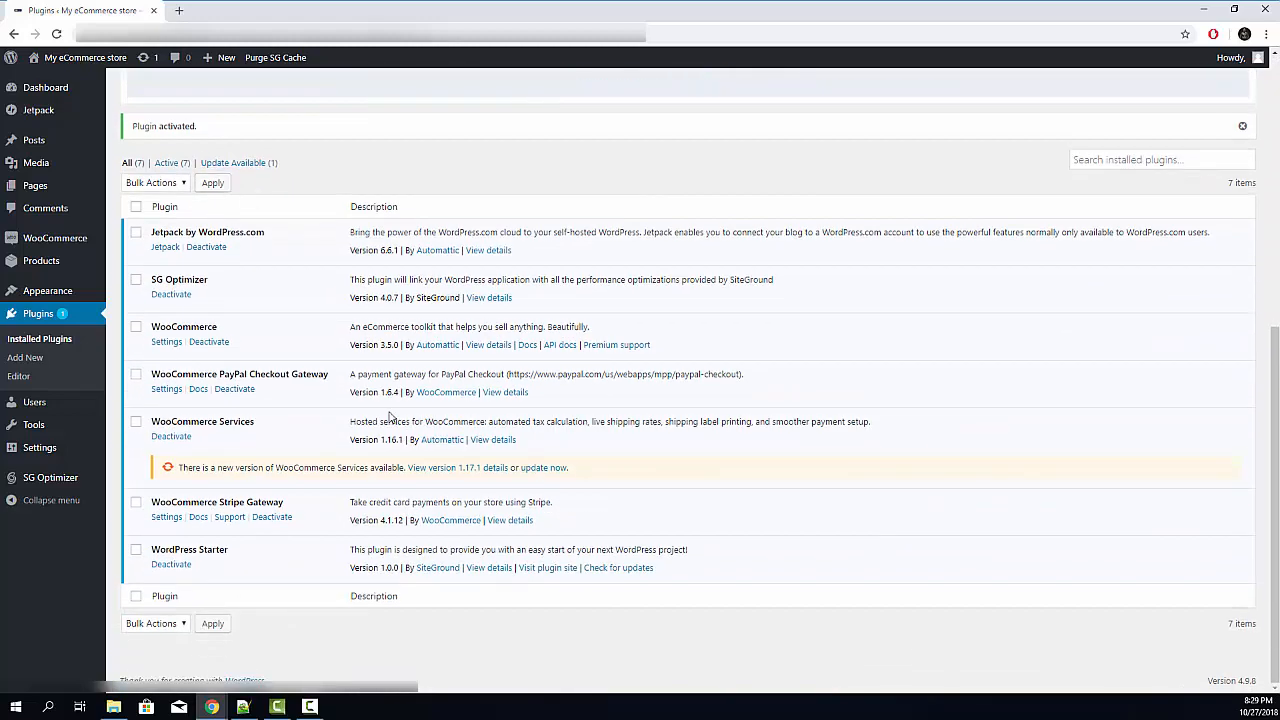
mouse_move(304, 388)
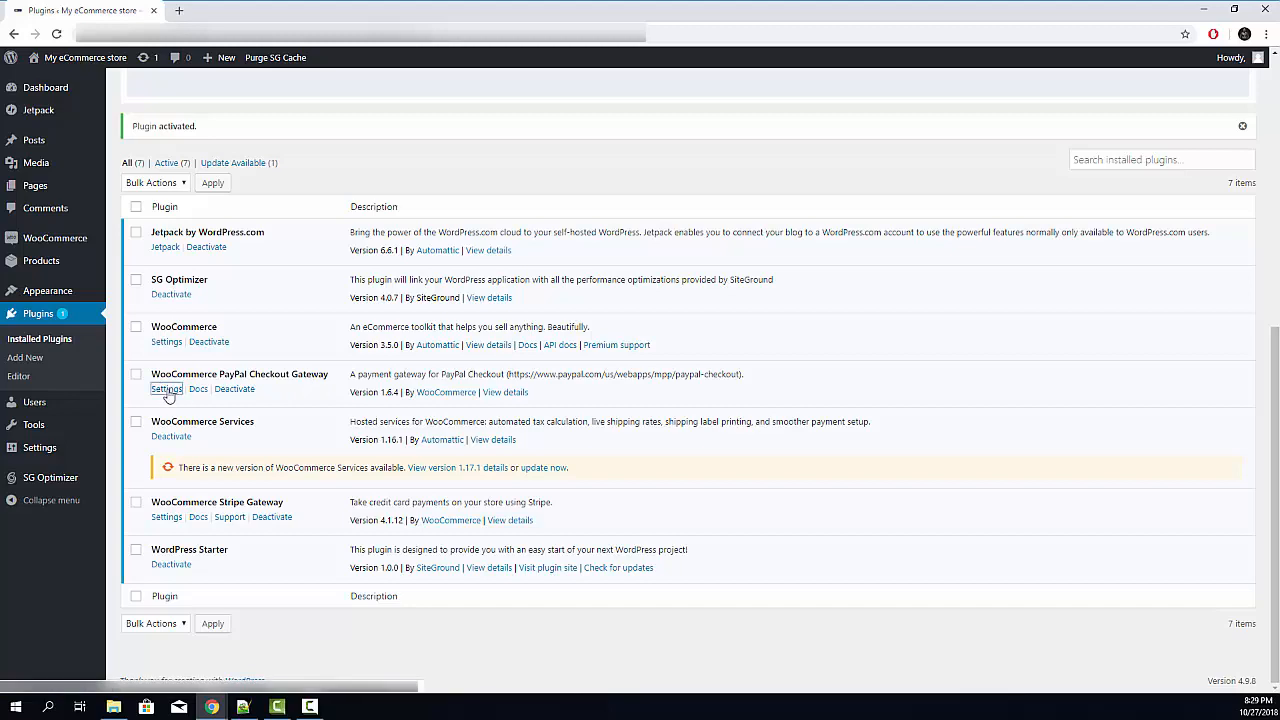
left_click(166, 388)
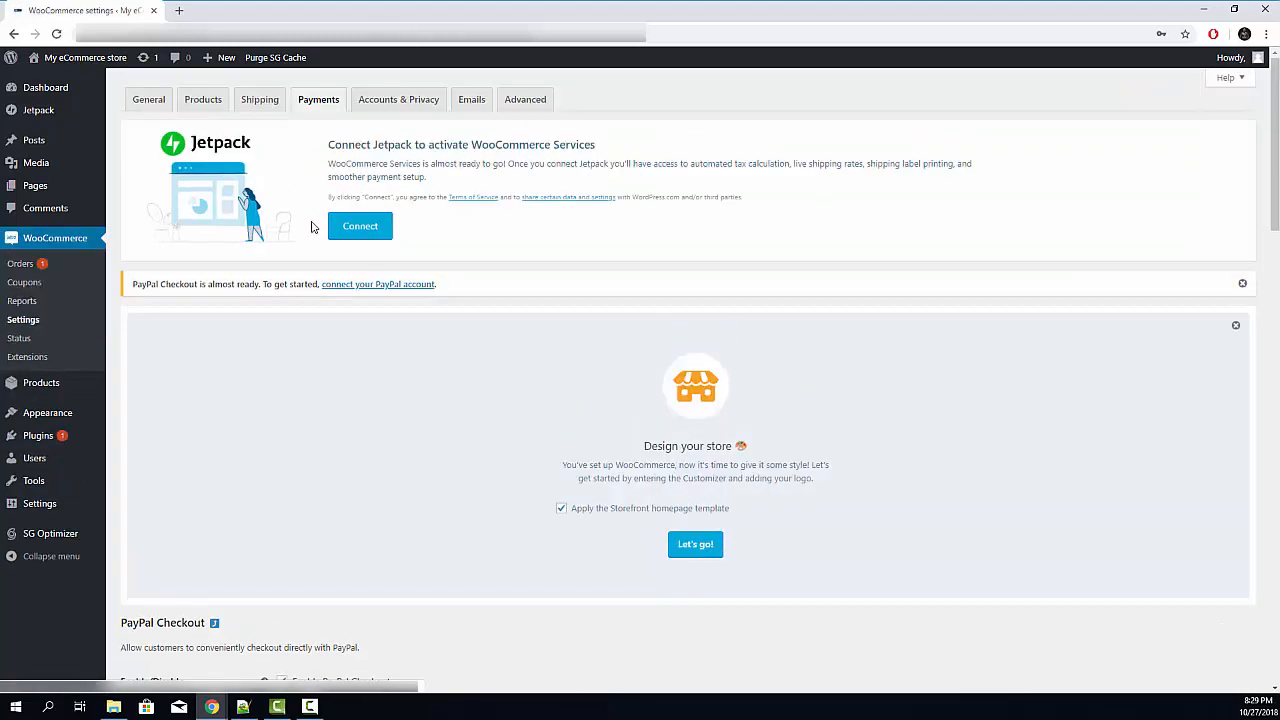
Scroll to API Credentials and choose 'Setup or link an existing PayPal account'
scroll("down", 3)
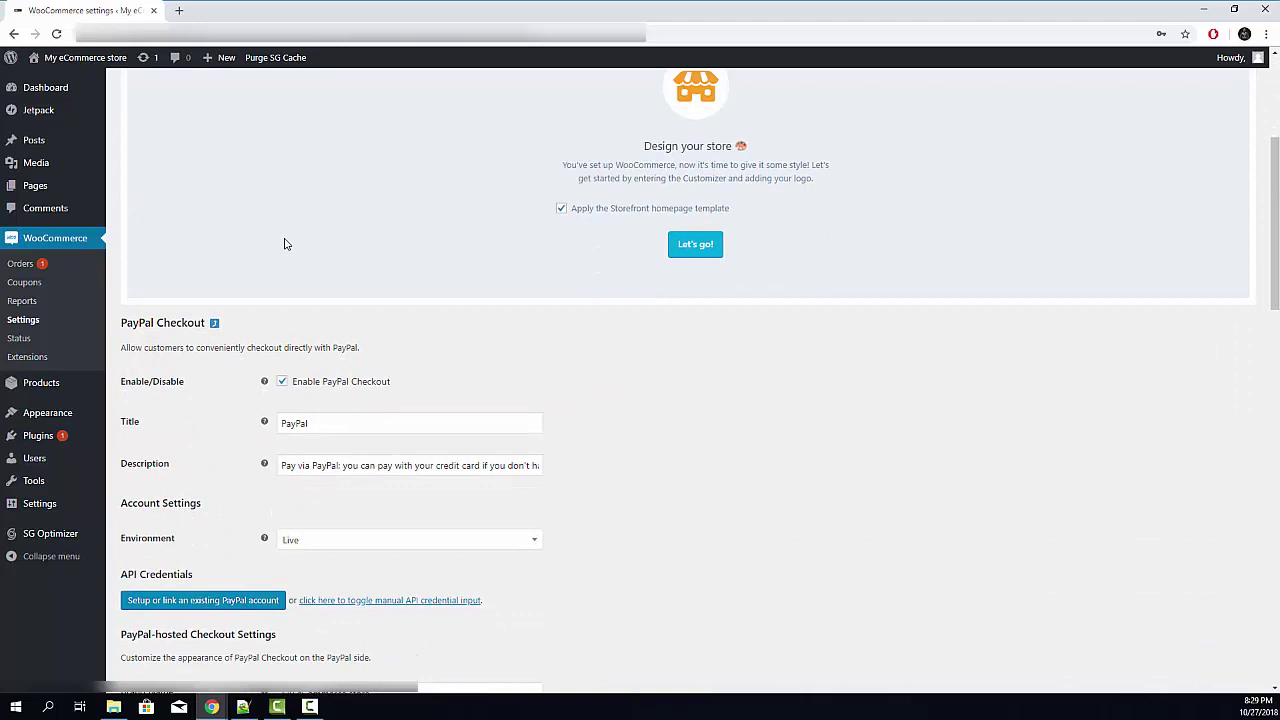
scroll("down", 3)
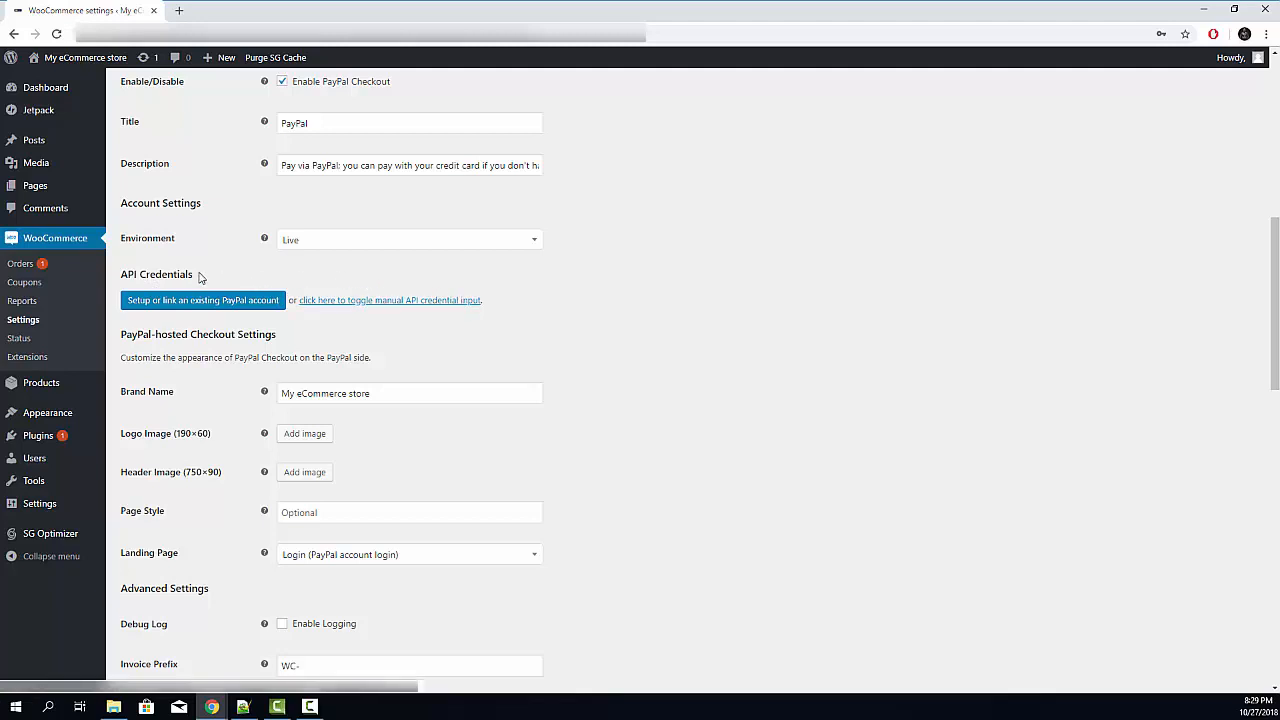
mouse_move(256, 248)
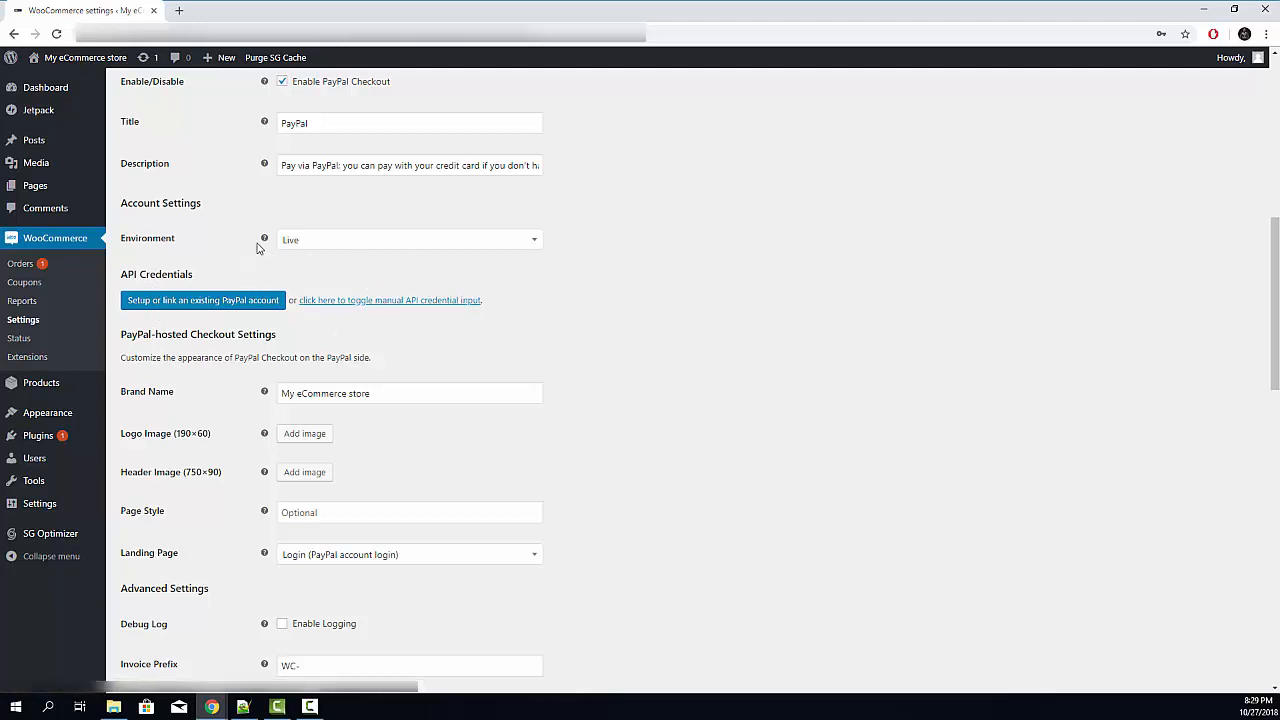
mouse_move(110, 304)
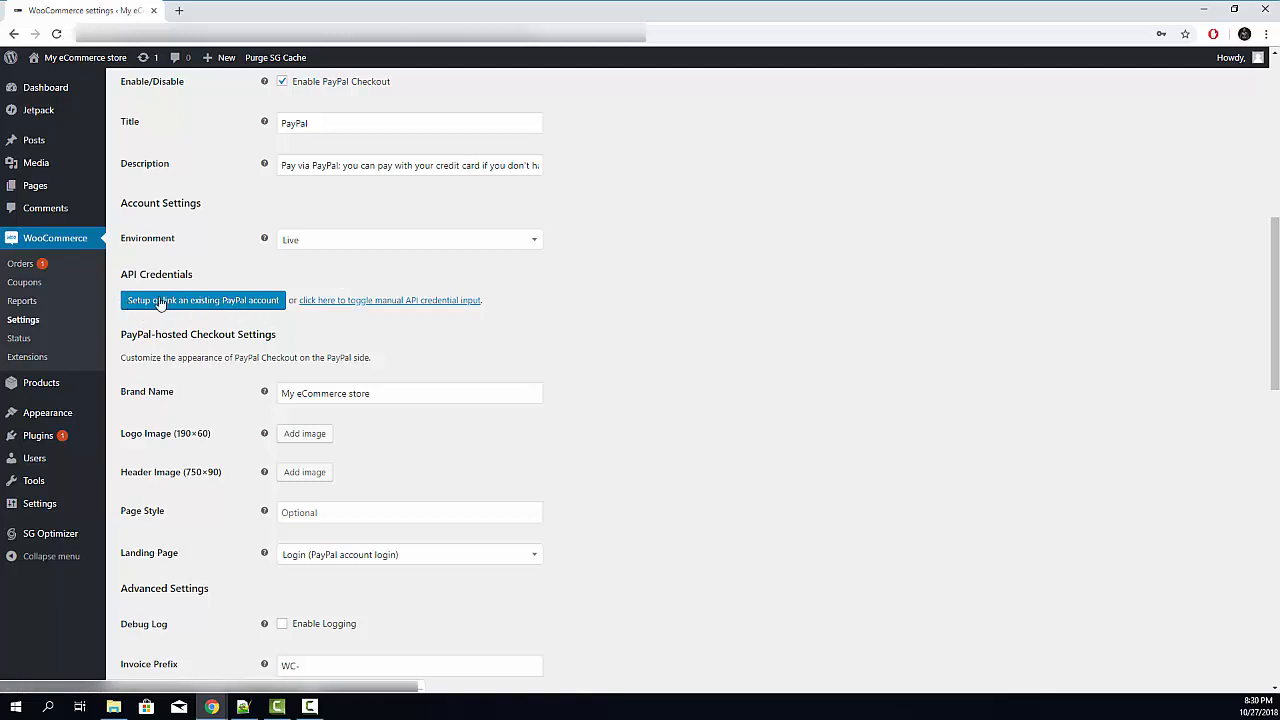
mouse_move(310, 296)
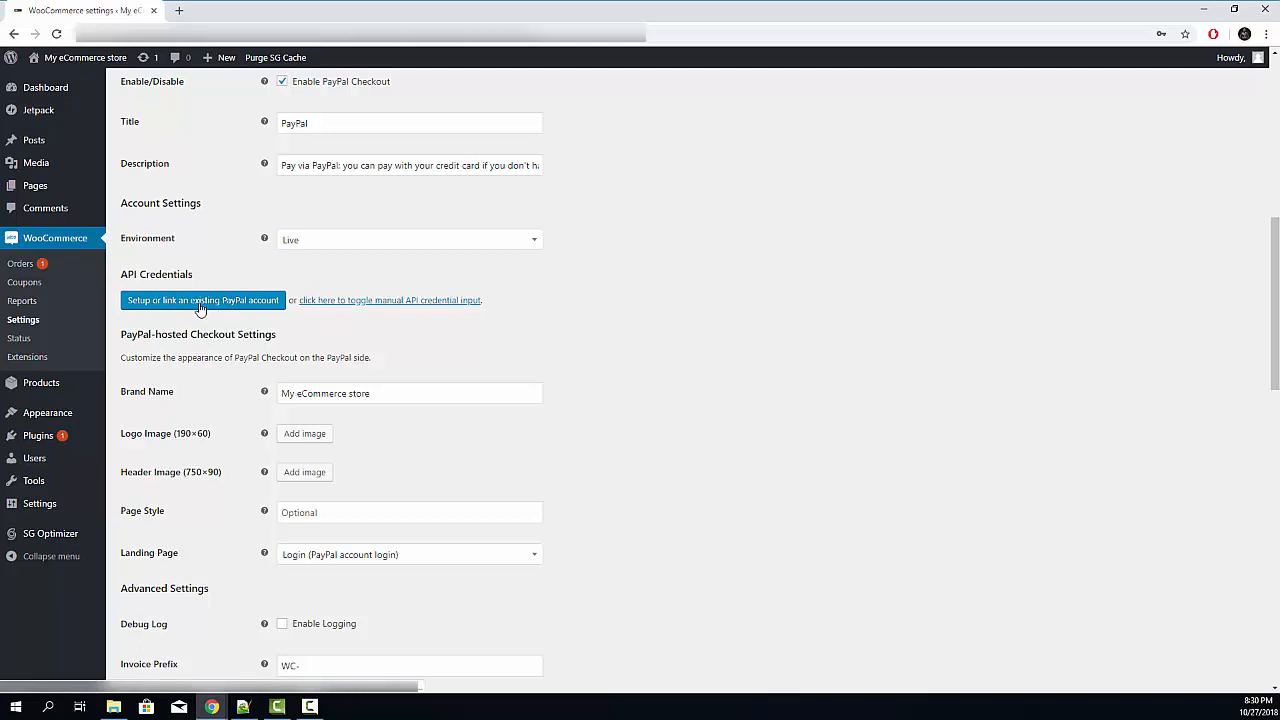
left_click(204, 300)
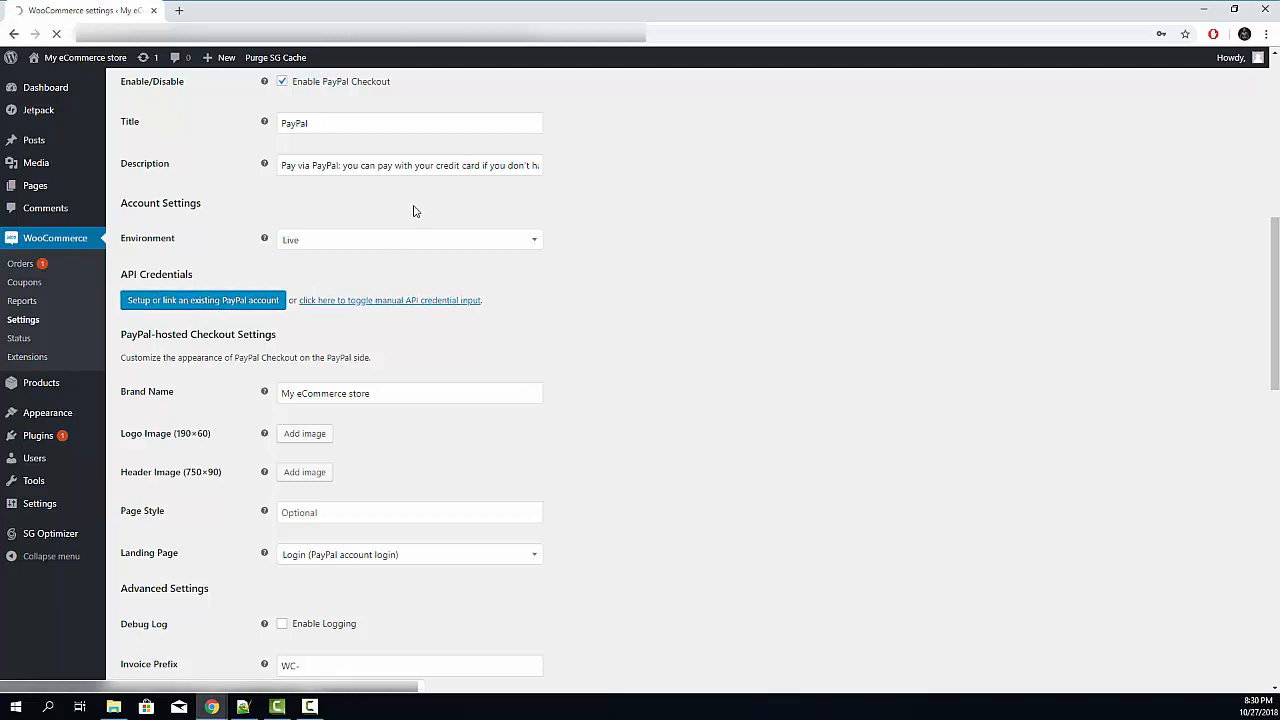
left_click(204, 300)
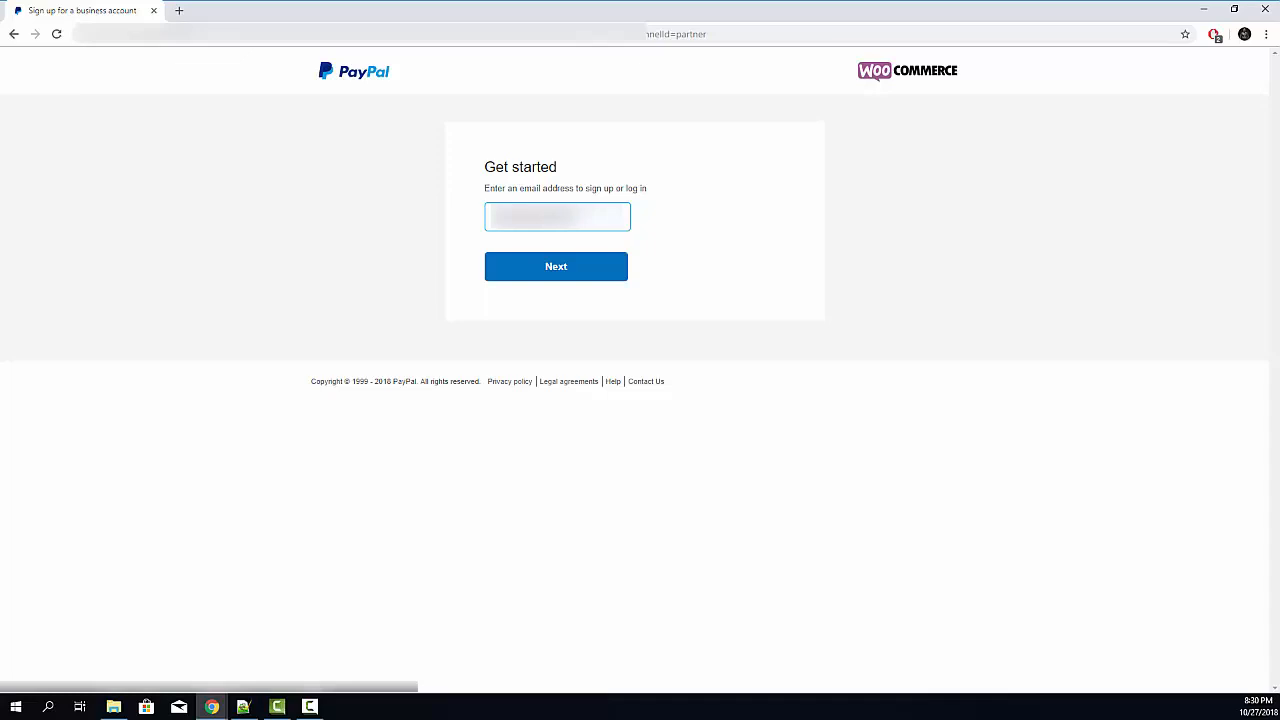
mouse_move(660, 218)
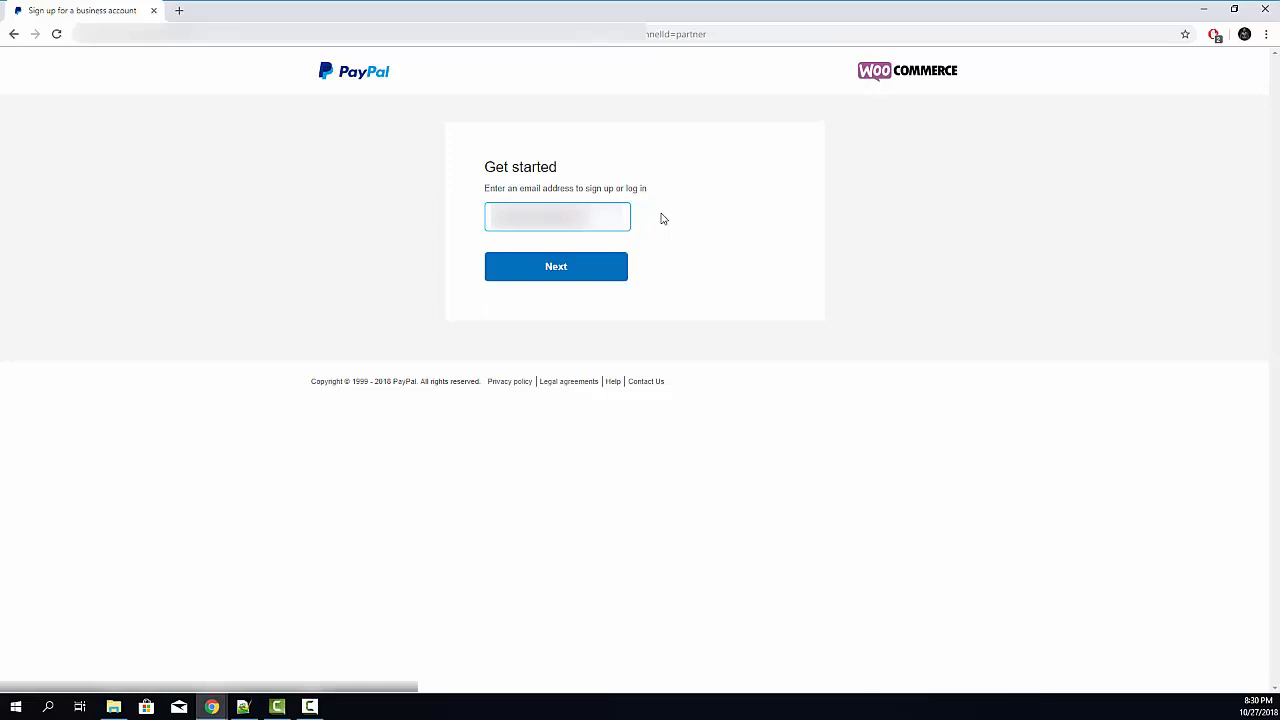
Sign in to PayPal with the account email and password
left_click(556, 266)
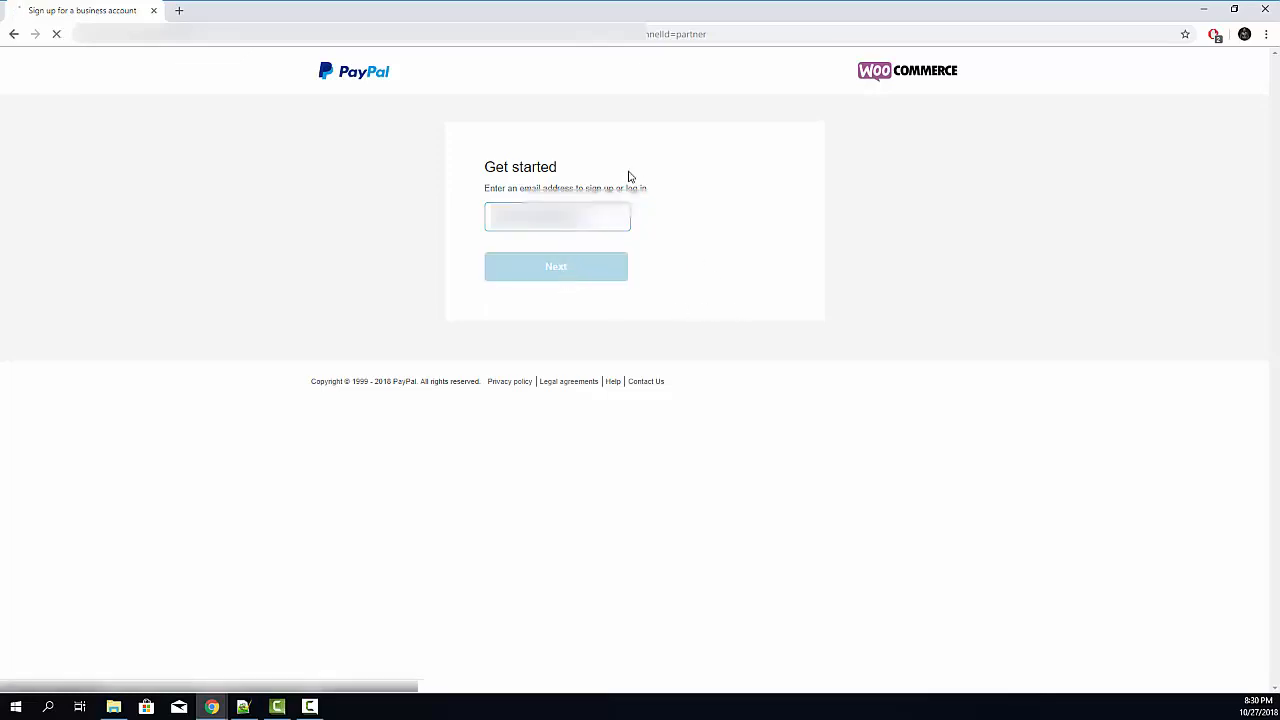
left_click(556, 266)
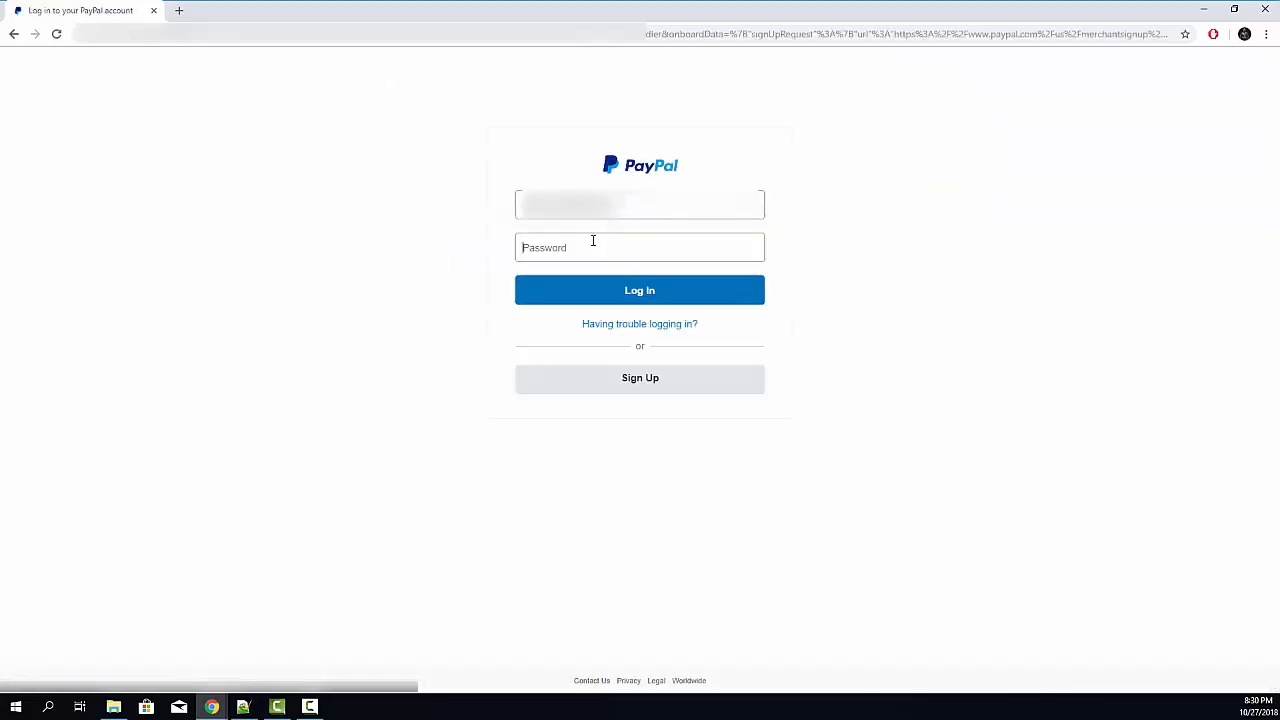
type("••••")
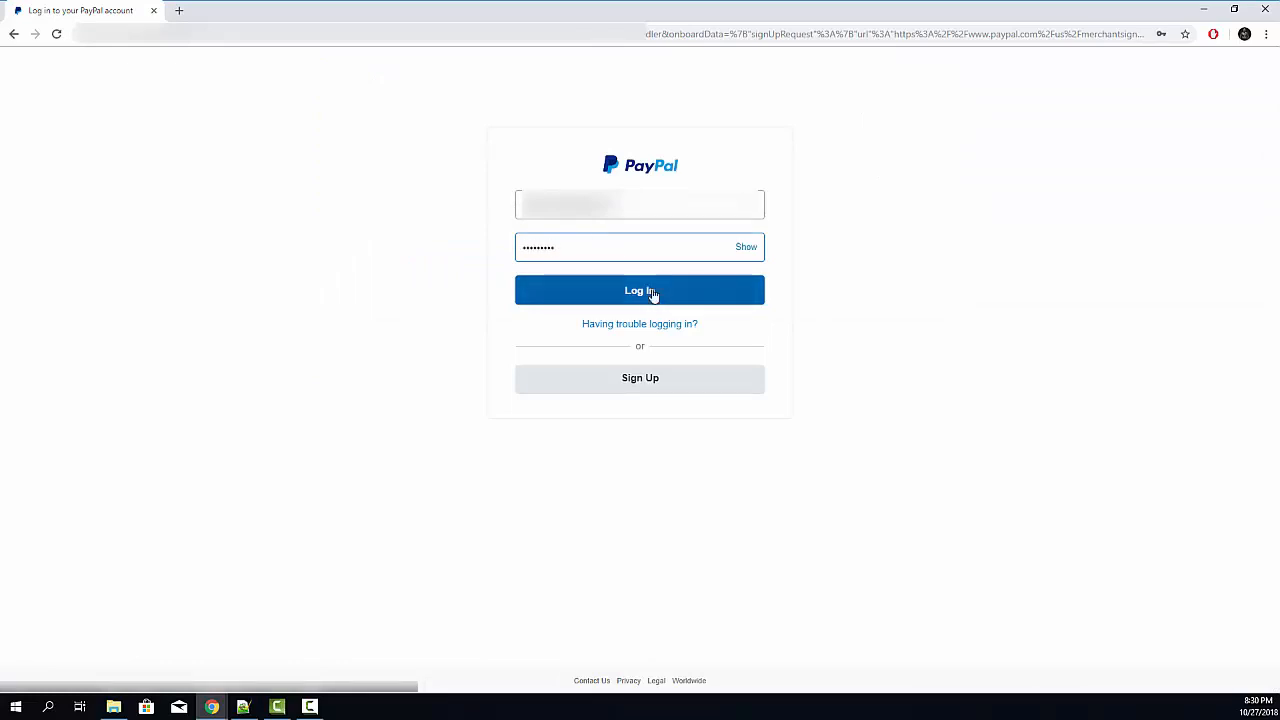
left_click(640, 290)
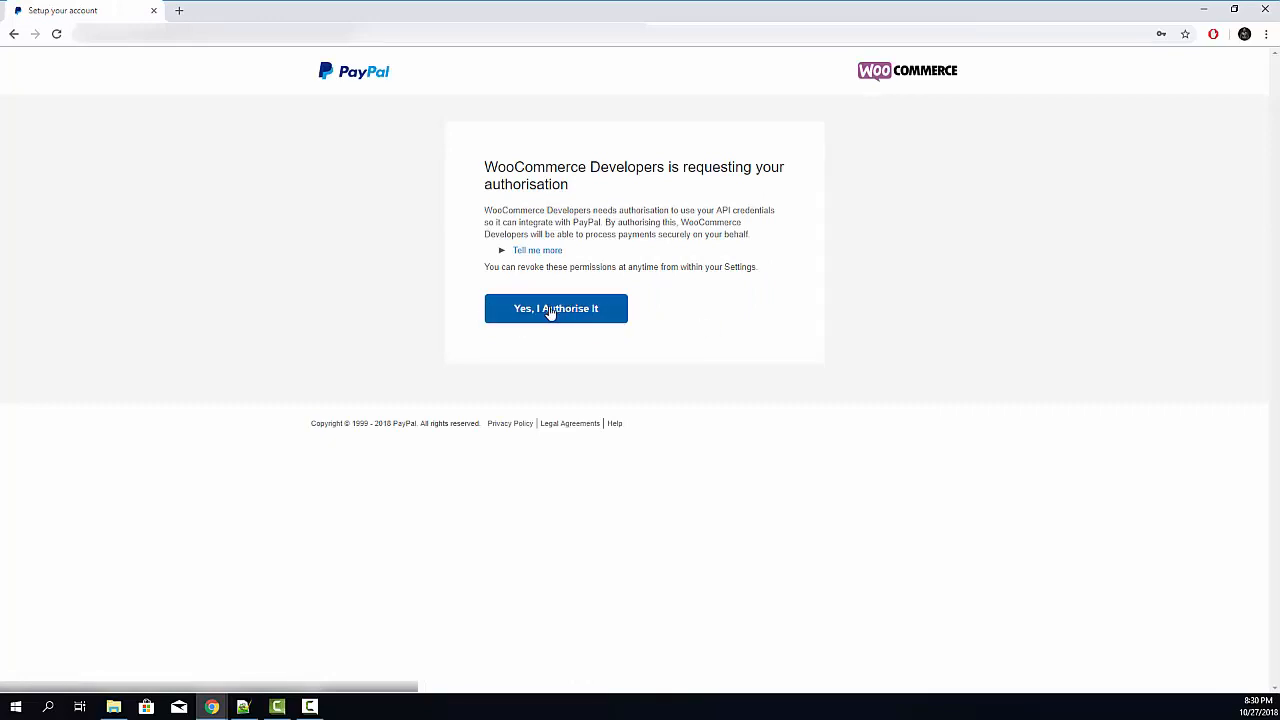
Authorise WooCommerce Developers to use the account and go back to their site
left_click(556, 308)
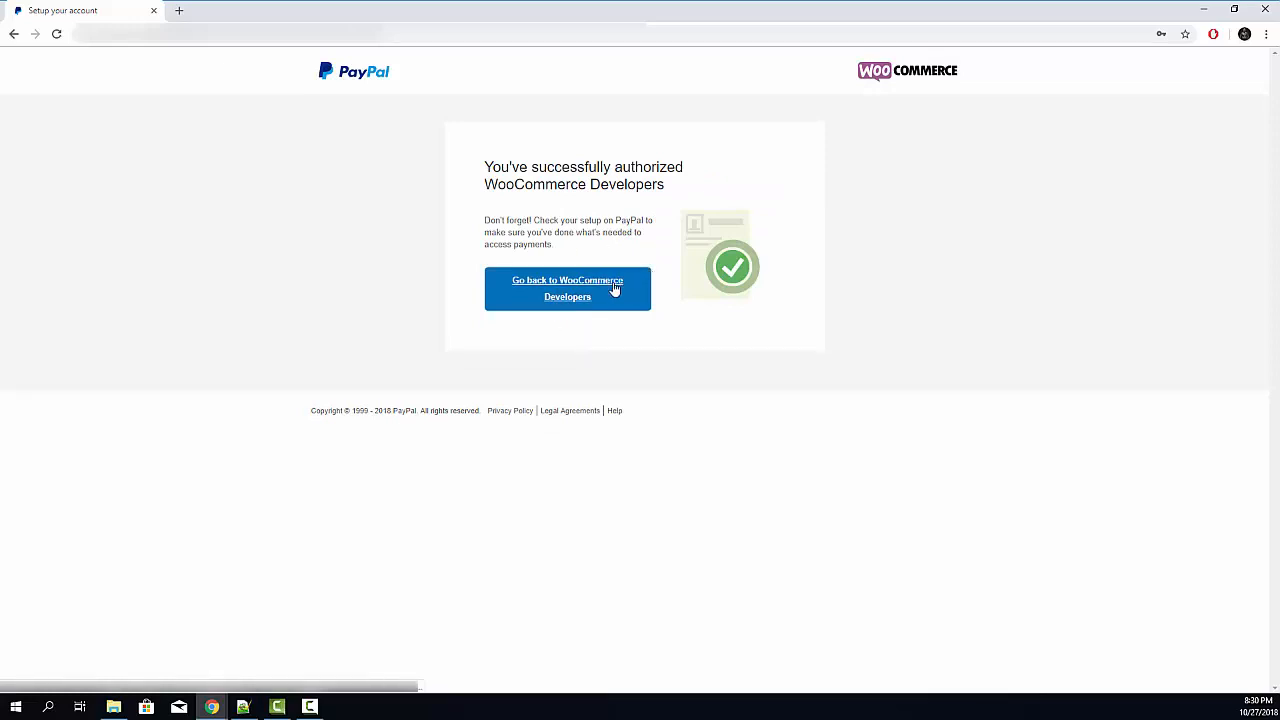
left_click(568, 288)
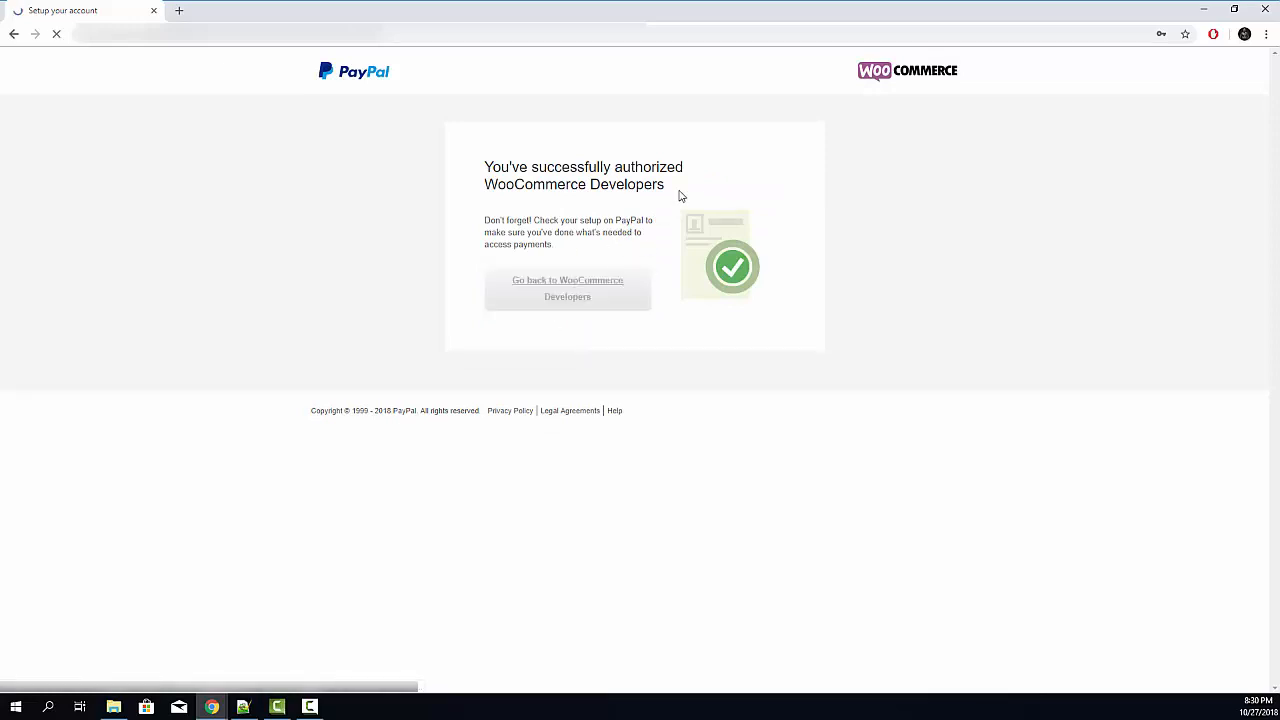
left_click(568, 288)
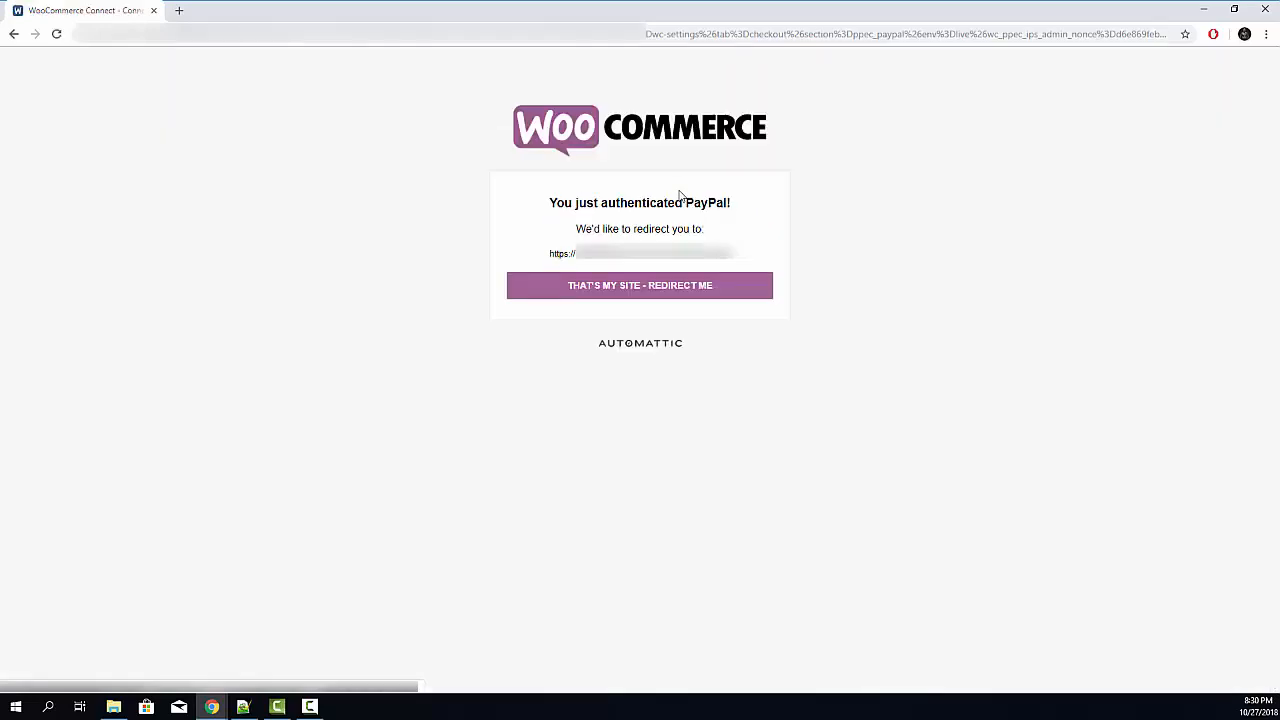
mouse_move(684, 290)
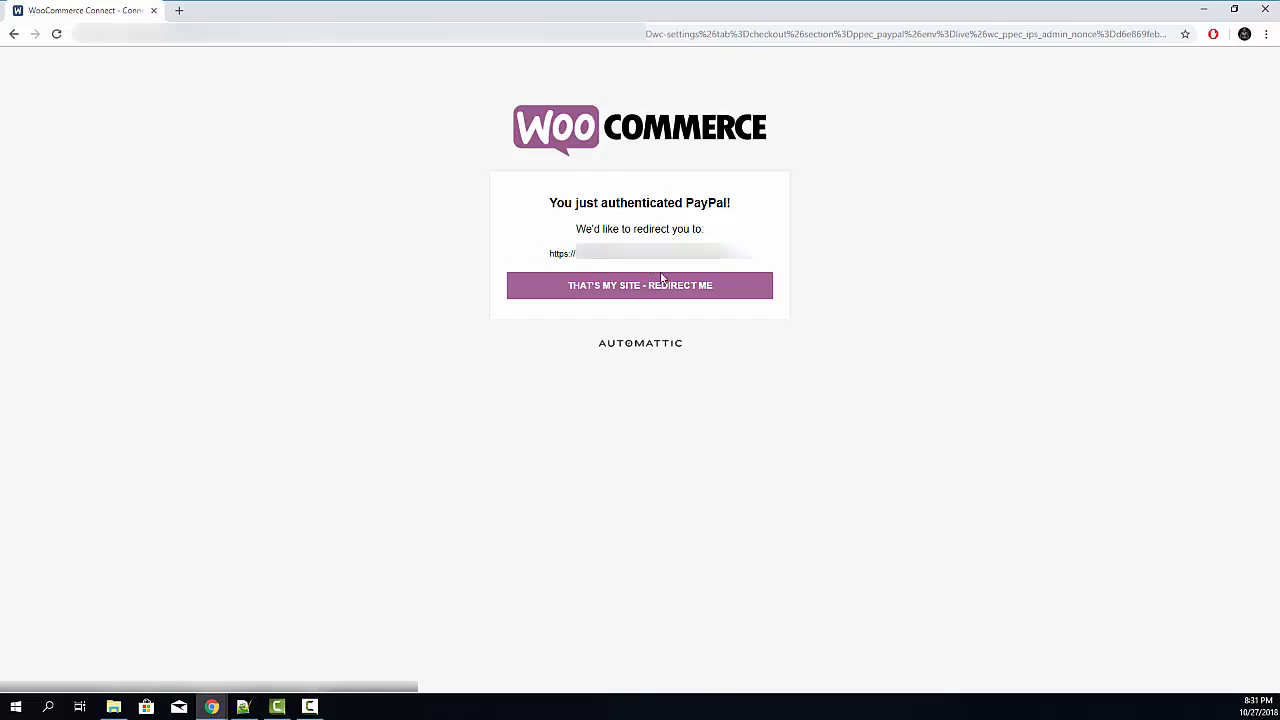
Confirm 'That's my site - Redirect me' to return to WooCommerce payment settings
left_click(640, 284)
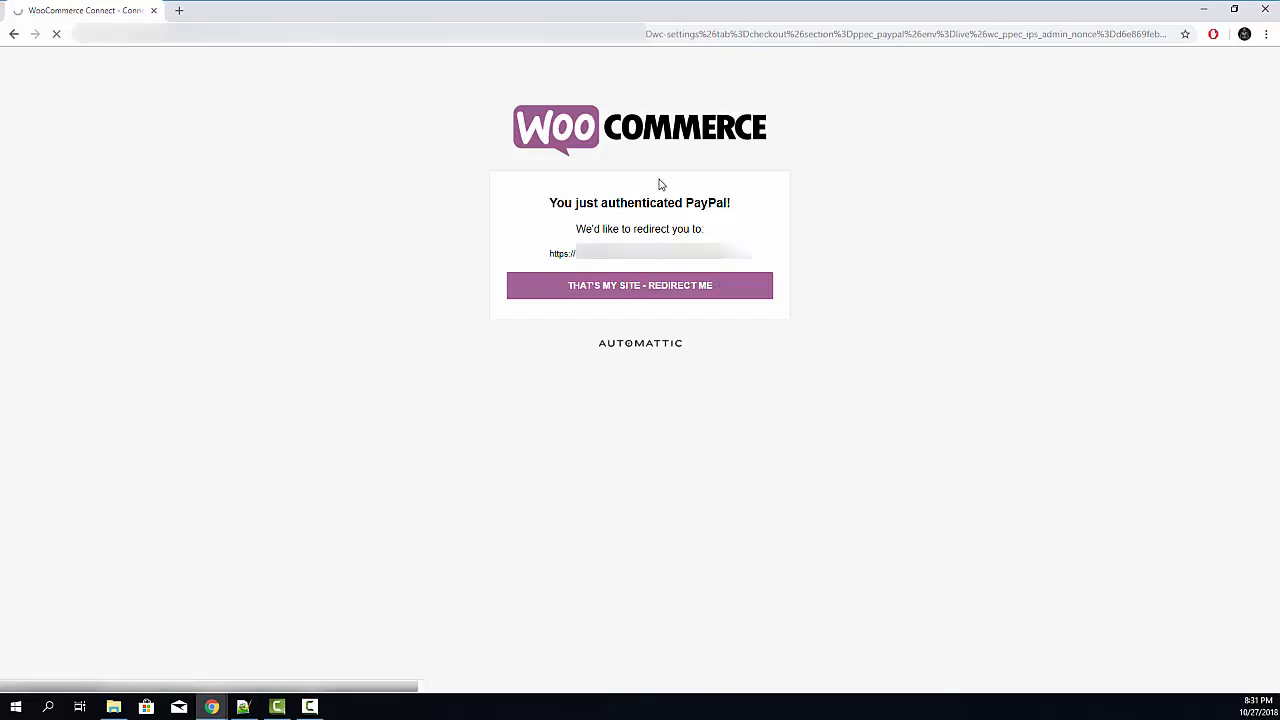
left_click(640, 284)
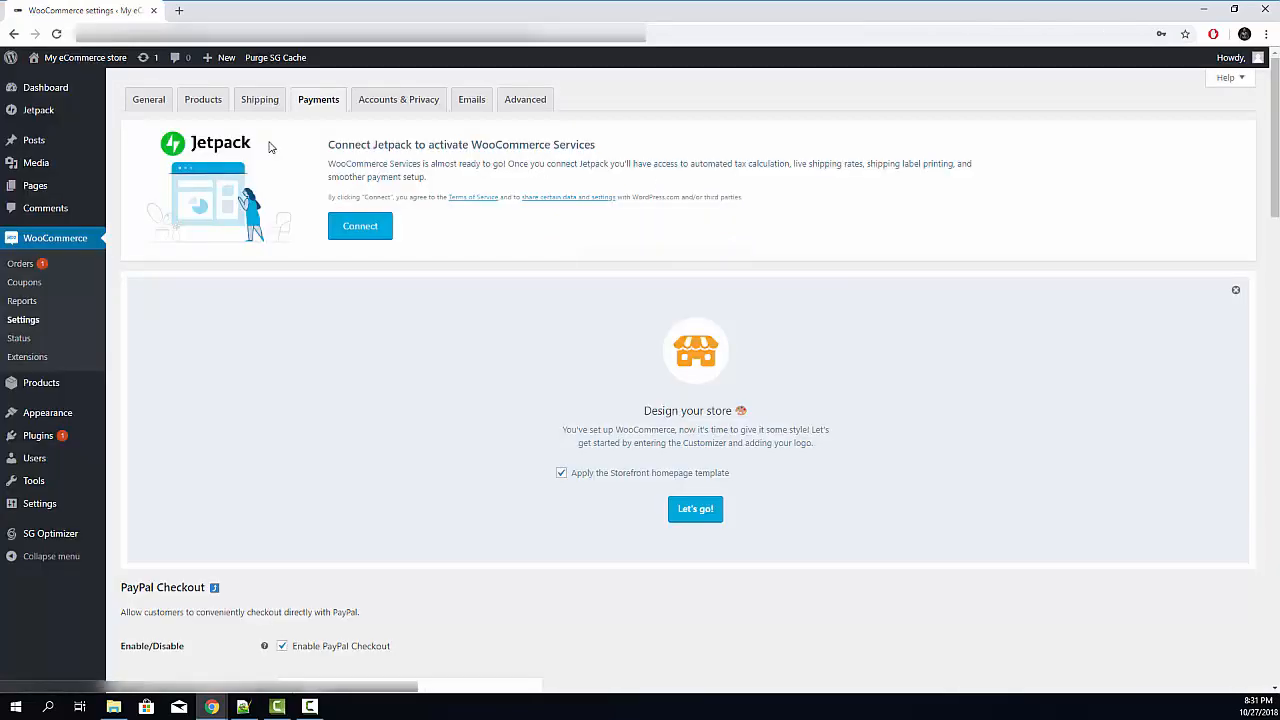
scroll("down", 3)
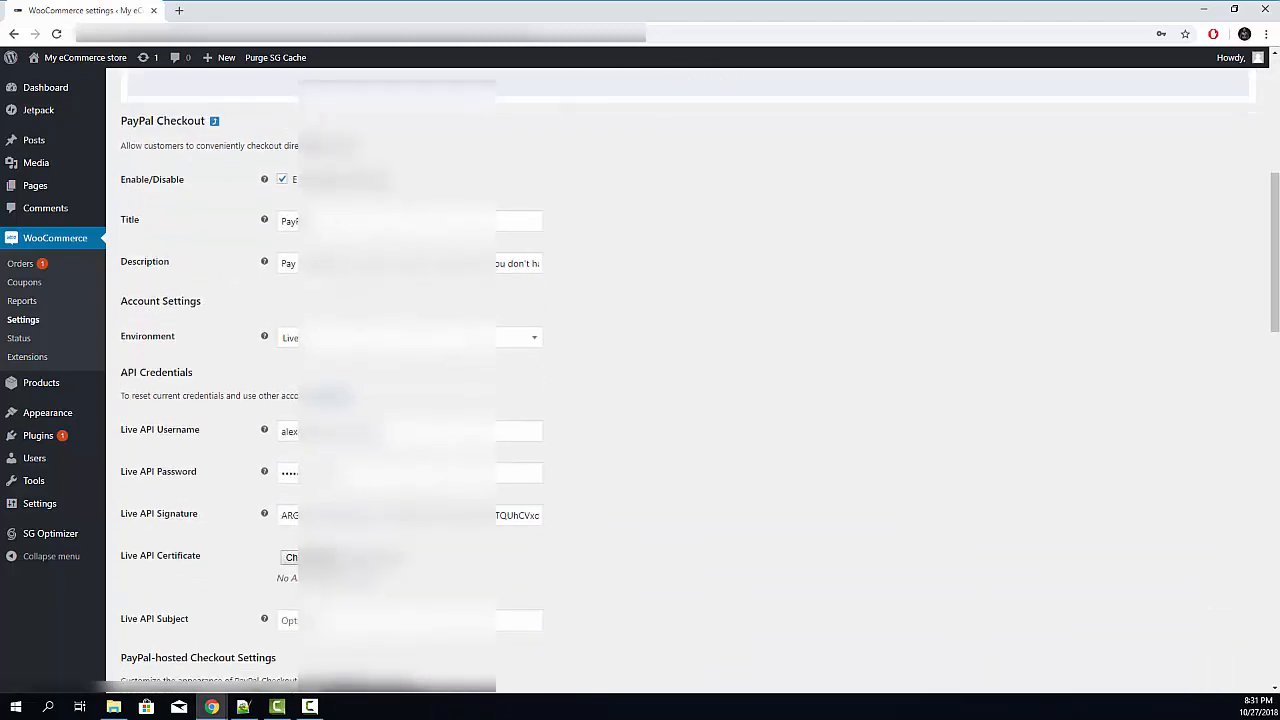
scroll("down", 3)
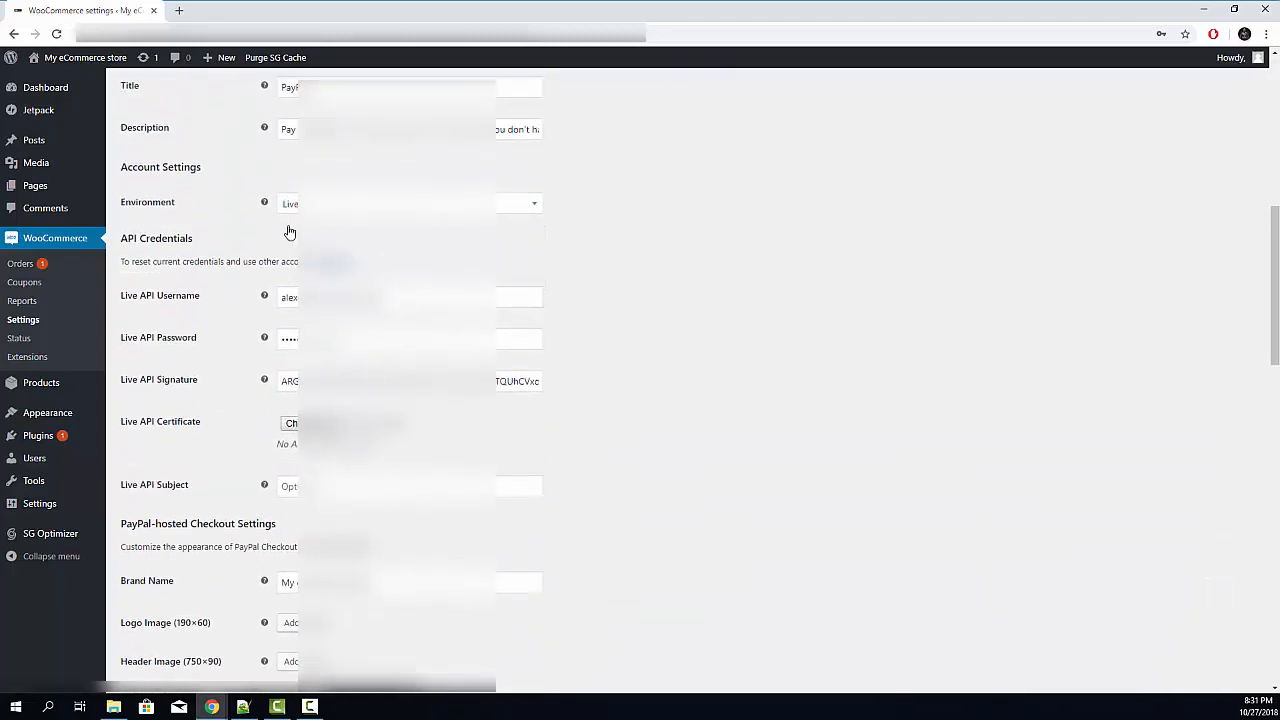
scroll("up", 3)
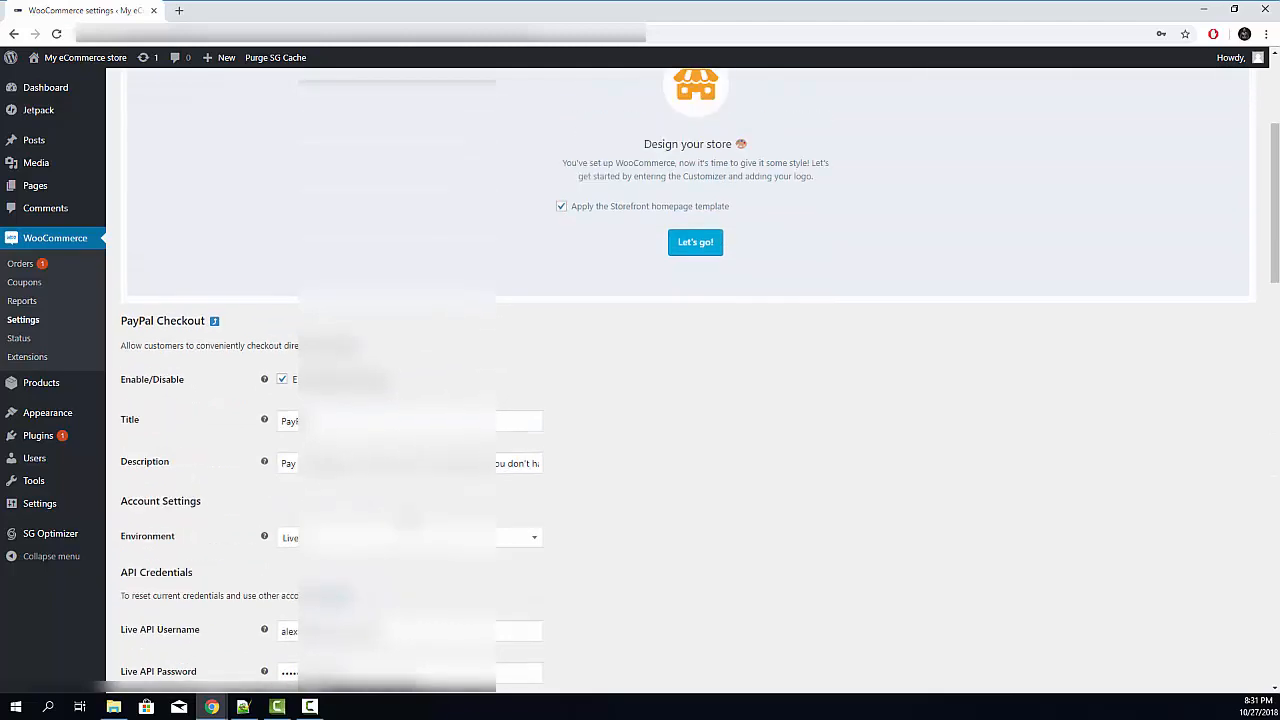
scroll("down", 3)
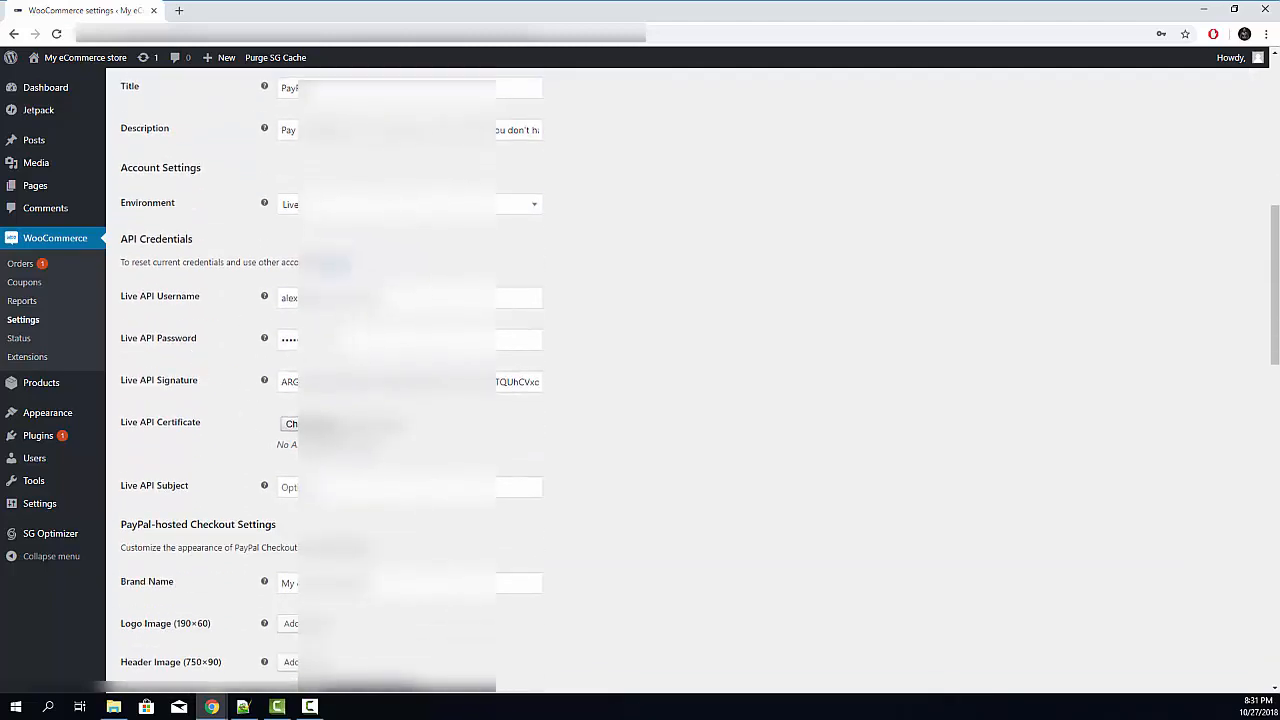
scroll("up", 3)
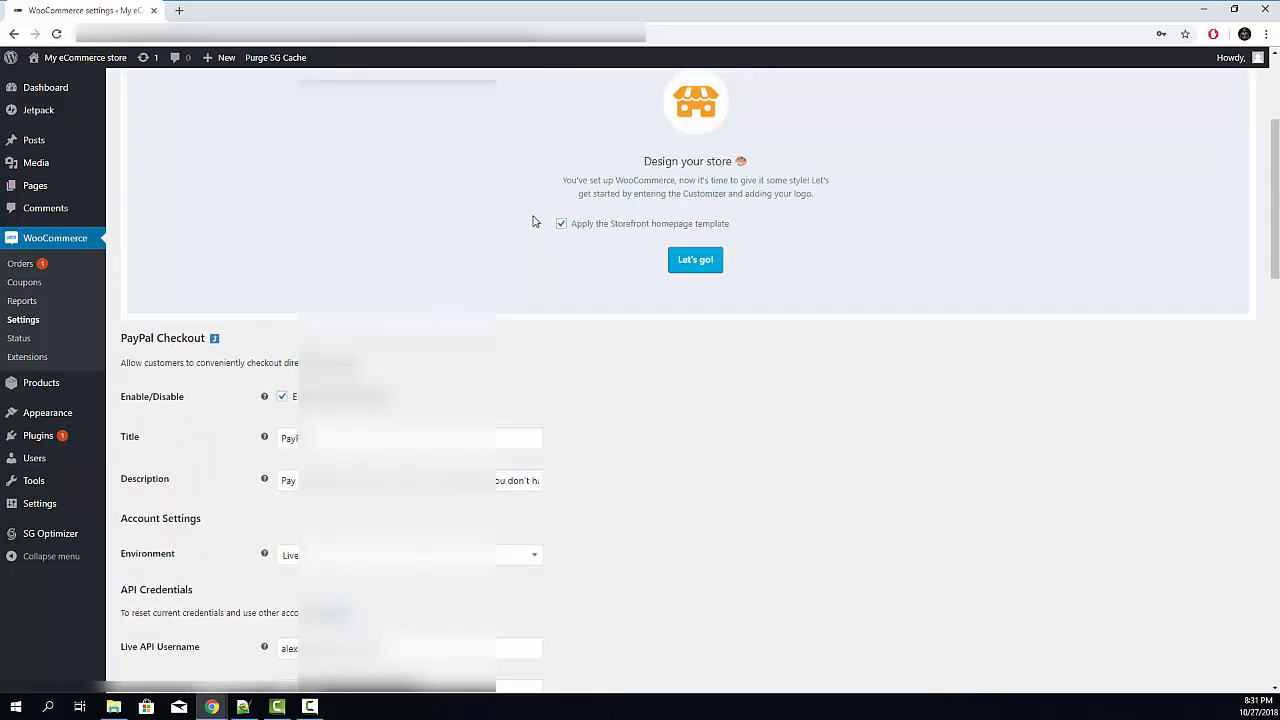
scroll("up", 3)
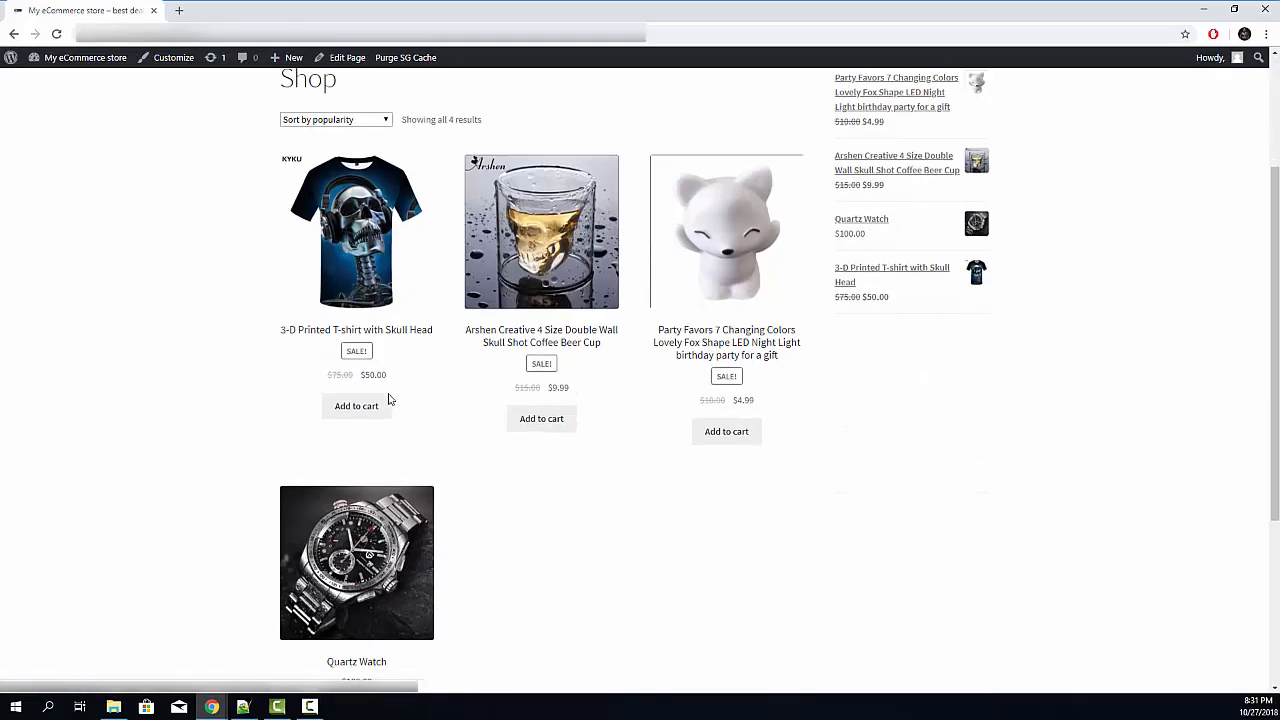
Add the skull T-shirt to the cart and view the cart totals of $309.99
left_click(356, 406)
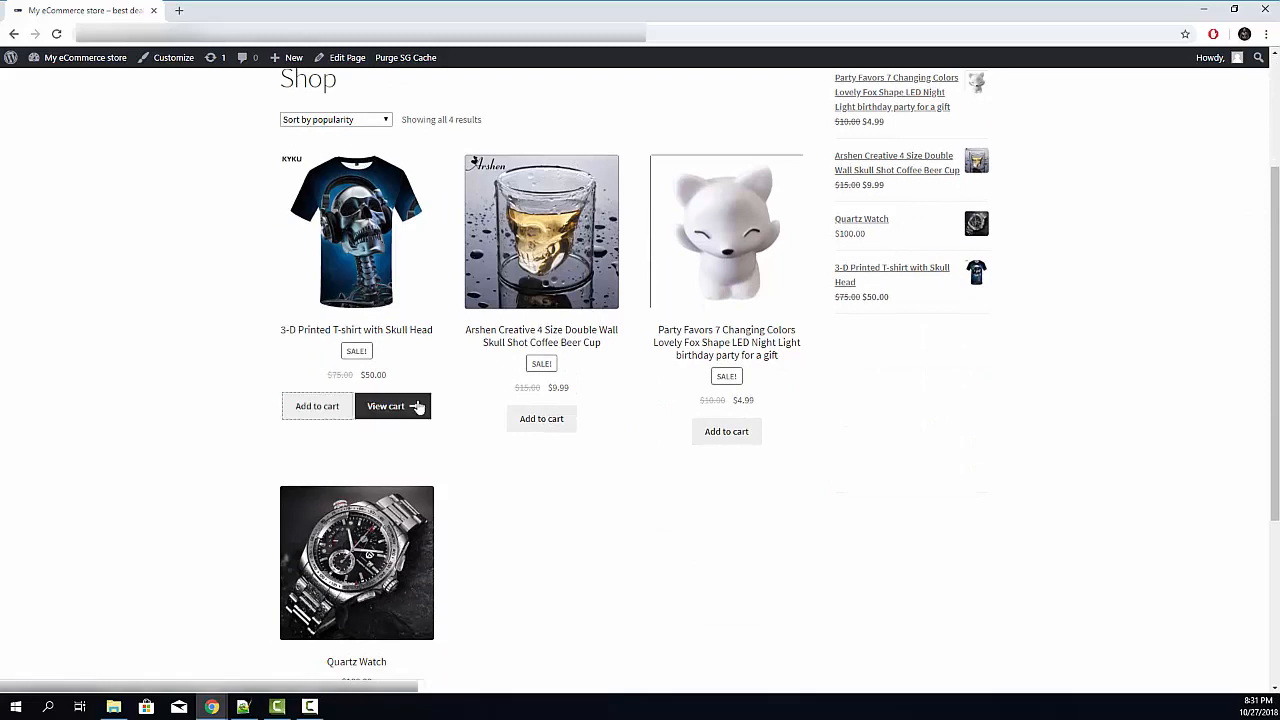
left_click(384, 406)
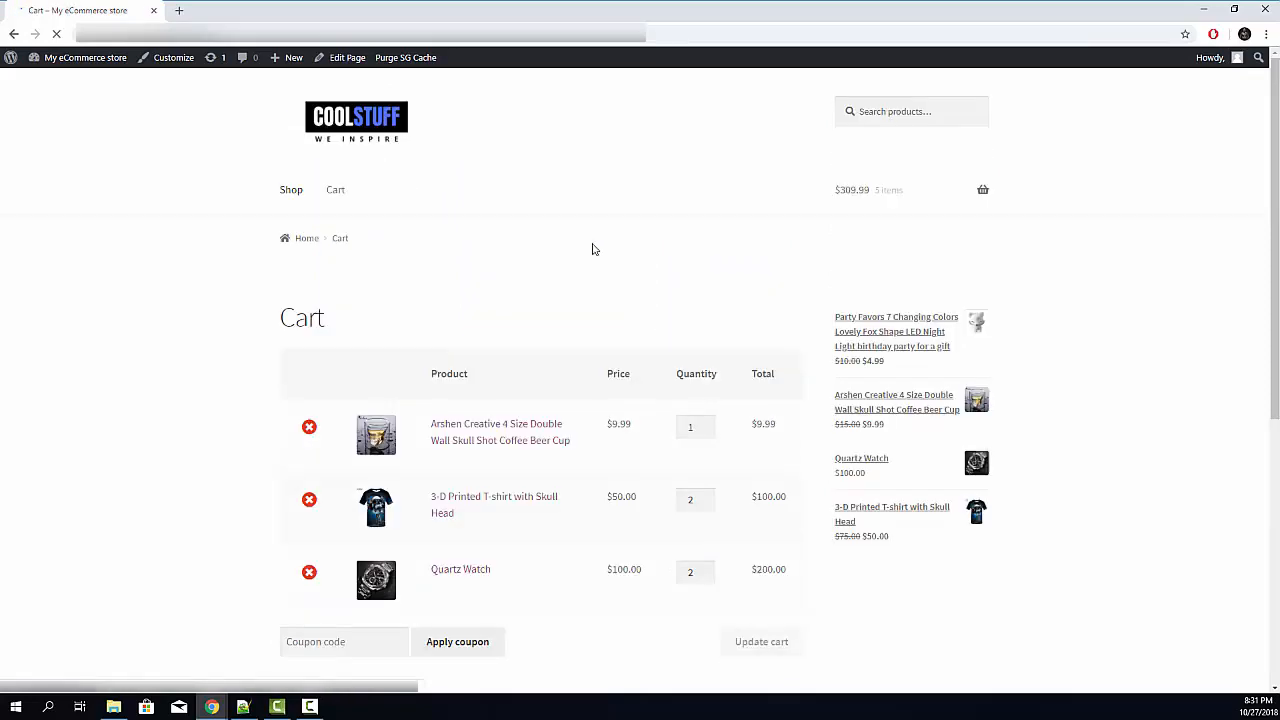
scroll("down", 3)
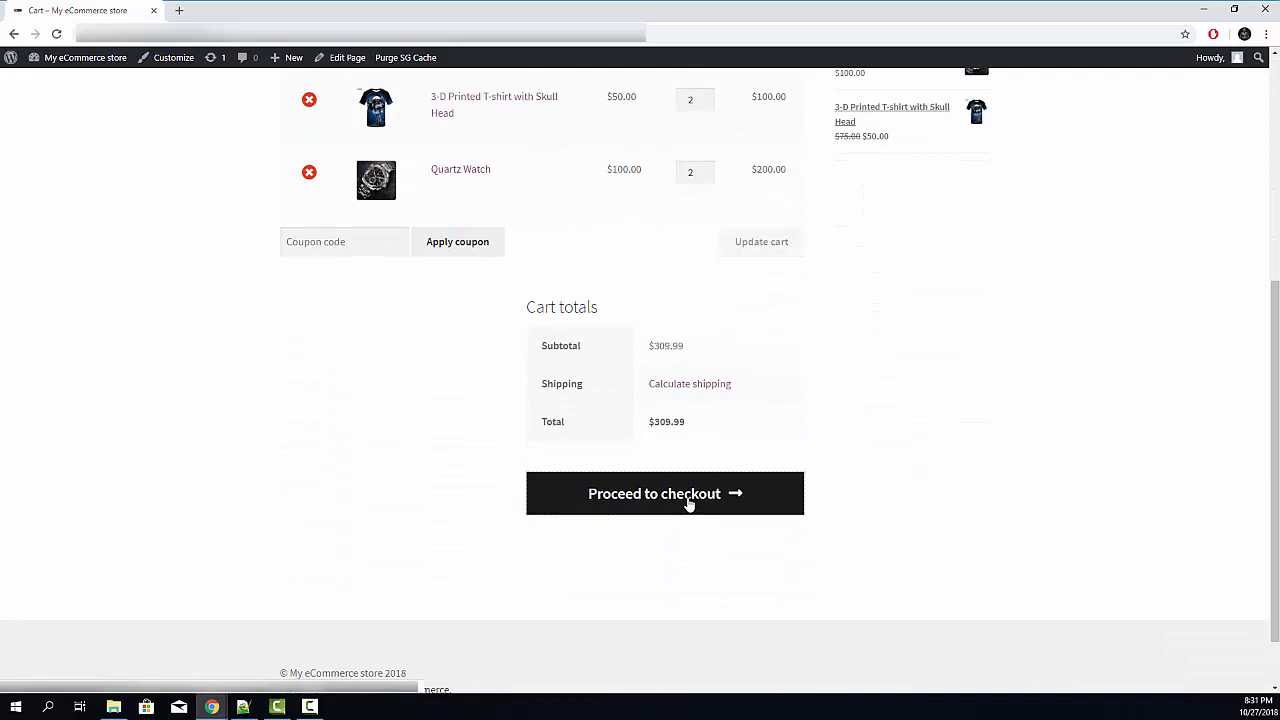
Proceed to checkout and confirm PayPal appears as a payment option for the $309.99 order
left_click(664, 492)
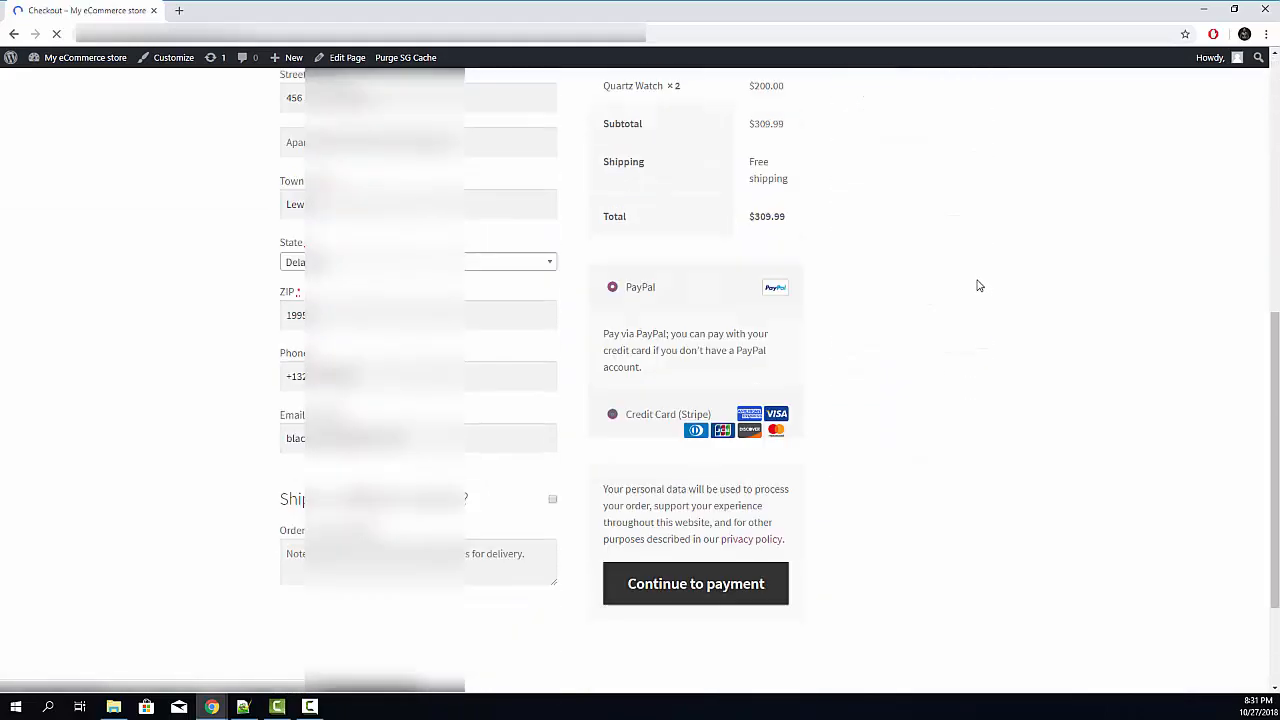
scroll("down", 3)
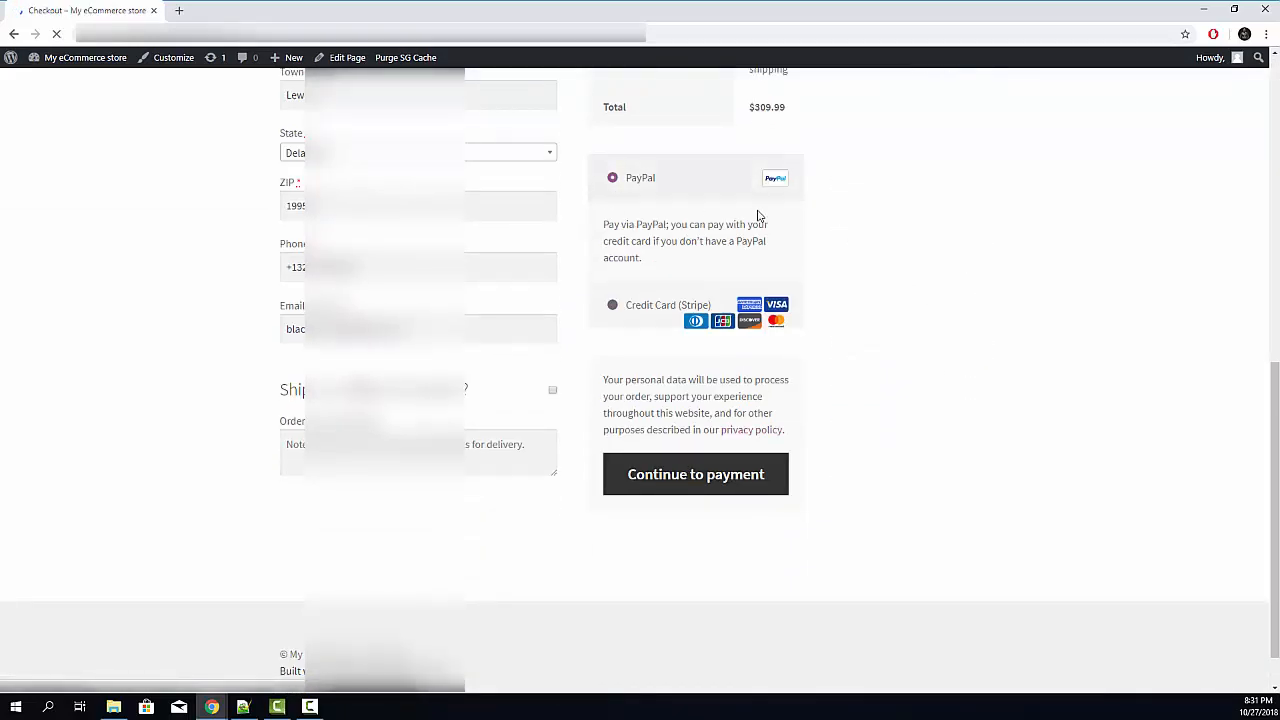
scroll("up", 3)
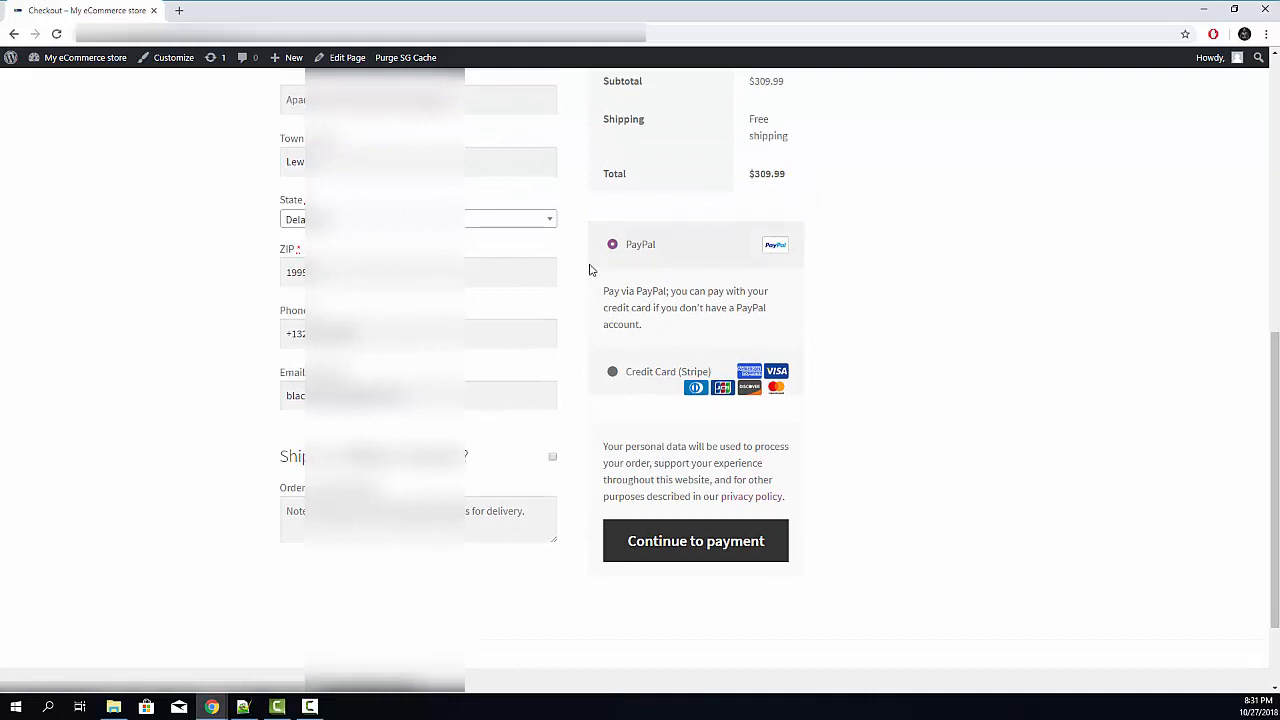
mouse_move(826, 242)
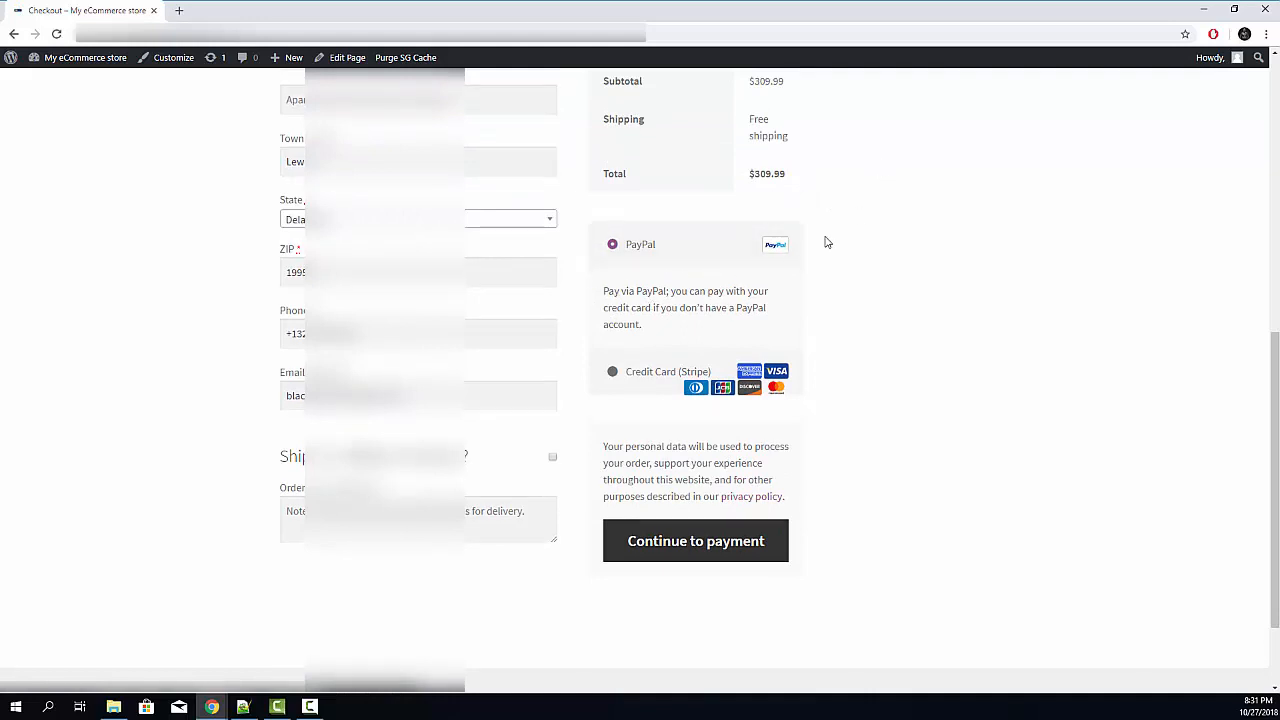
scroll("up", 3)
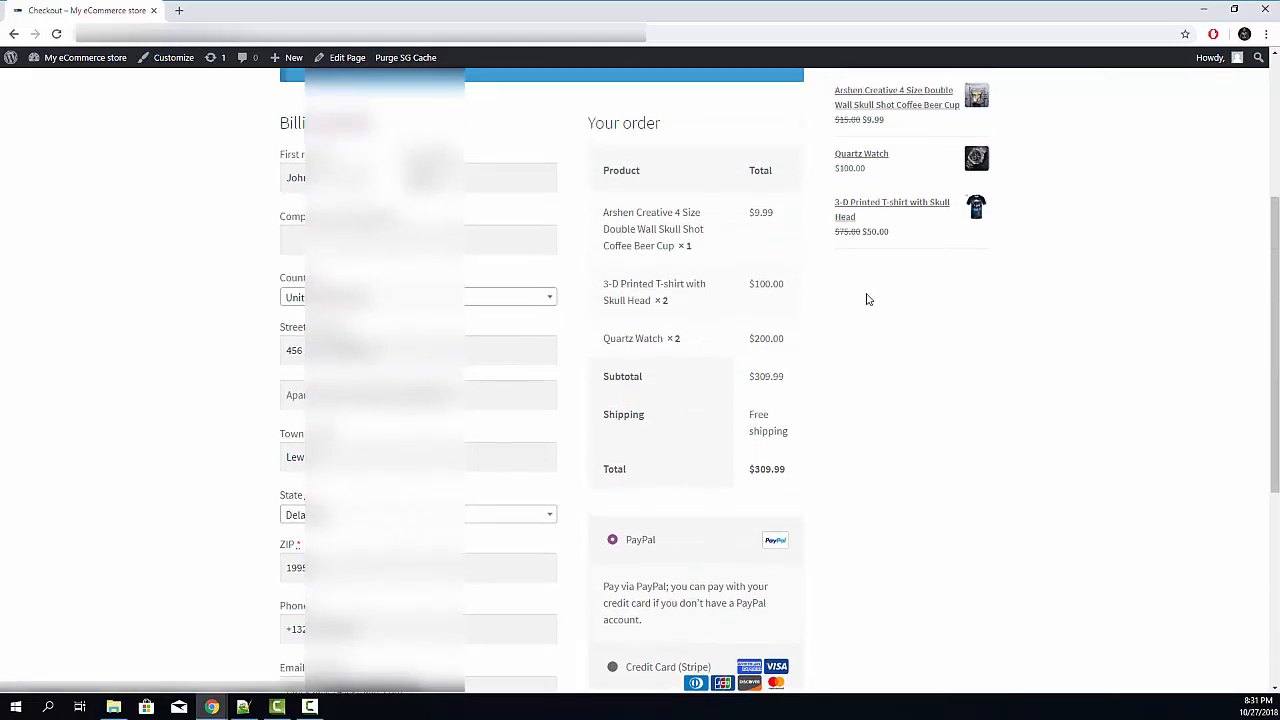
scroll("up", 3)
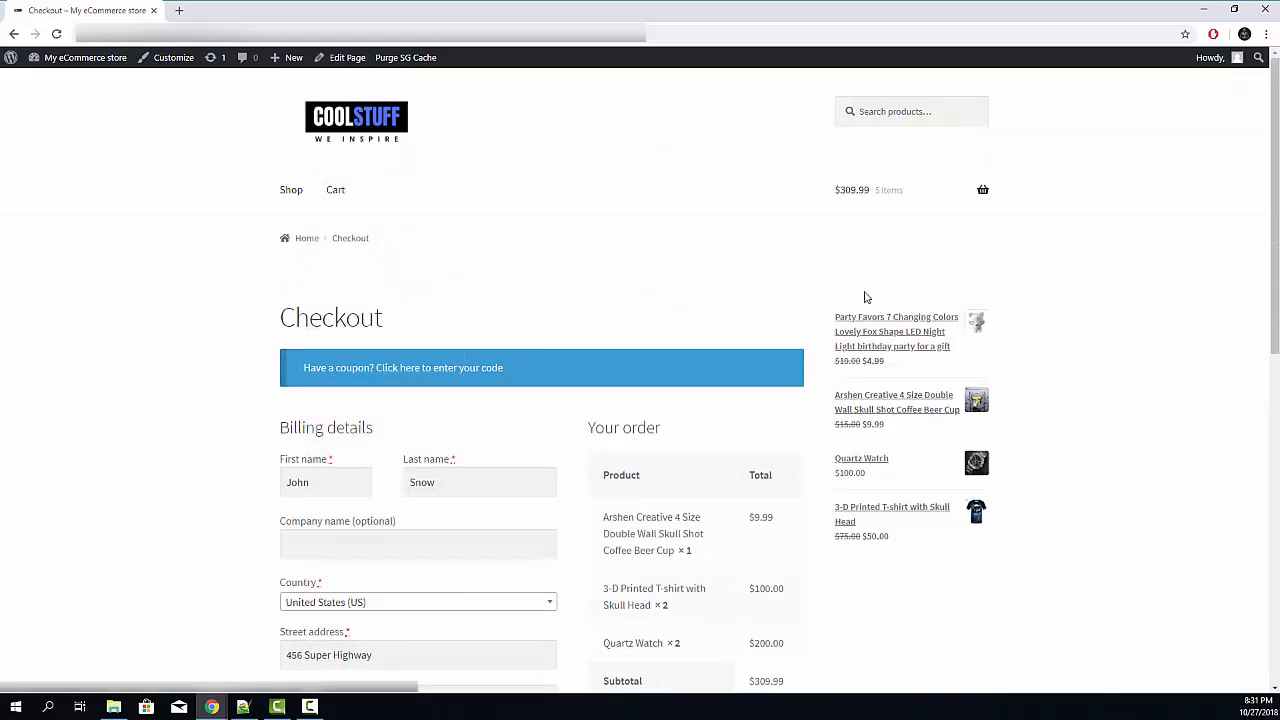
mouse_move(116, 306)
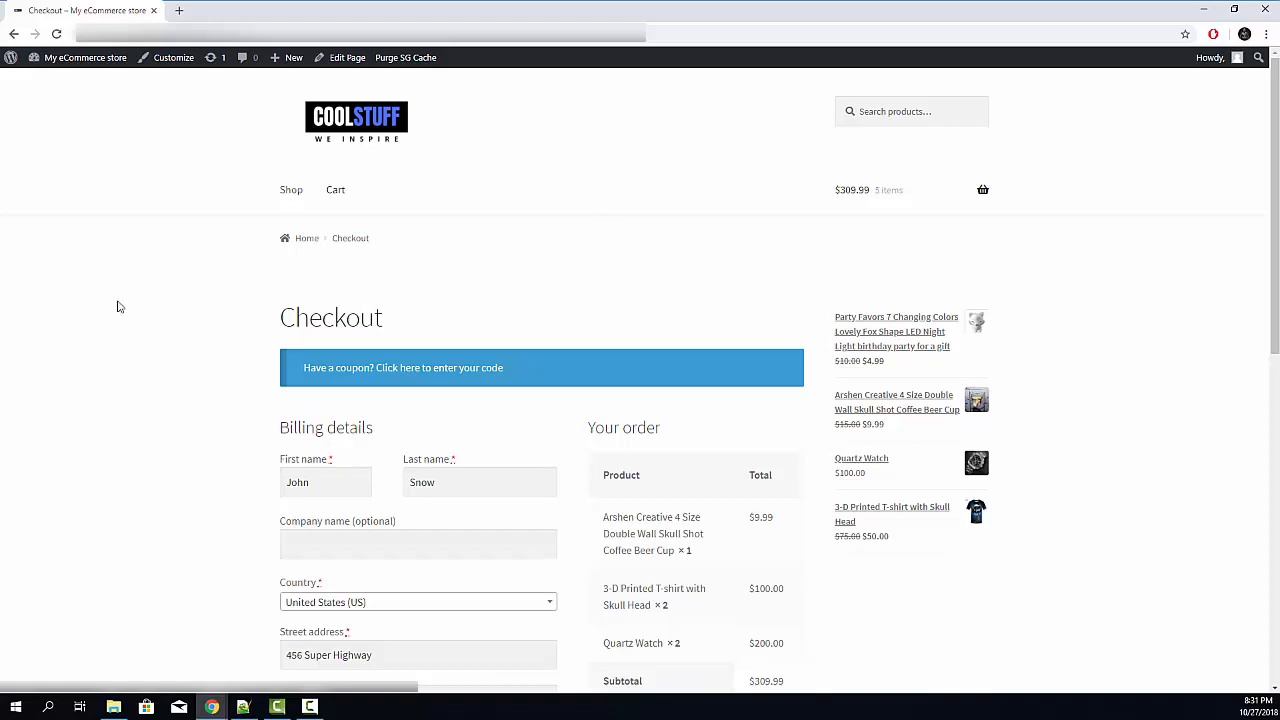